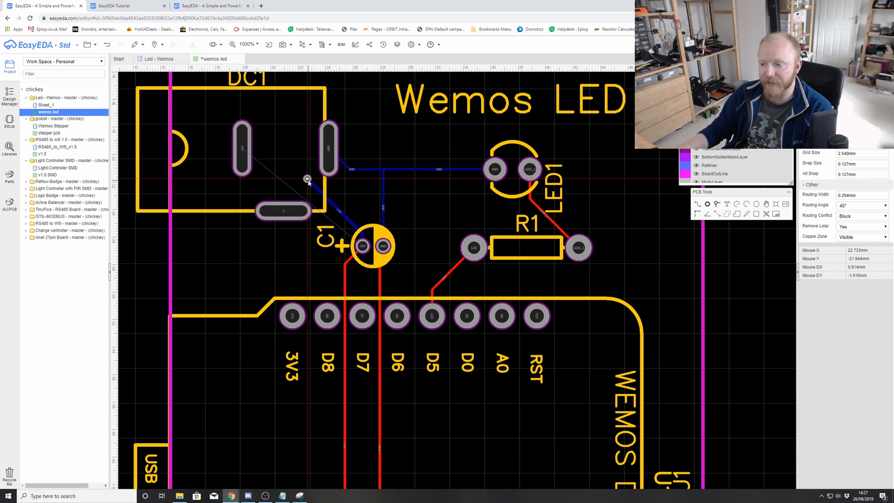
{"action": "mouse_move", "coordinate": [243, 149]}
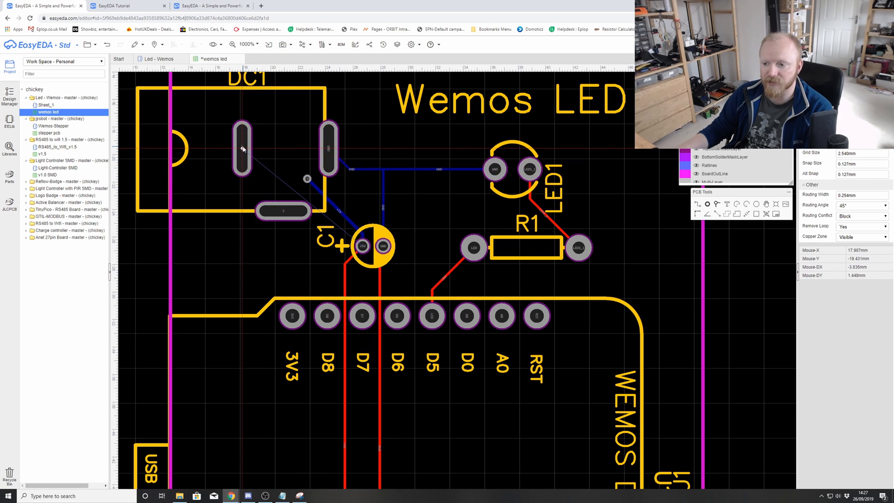
{"action": "mouse_move", "coordinate": [290, 181]}
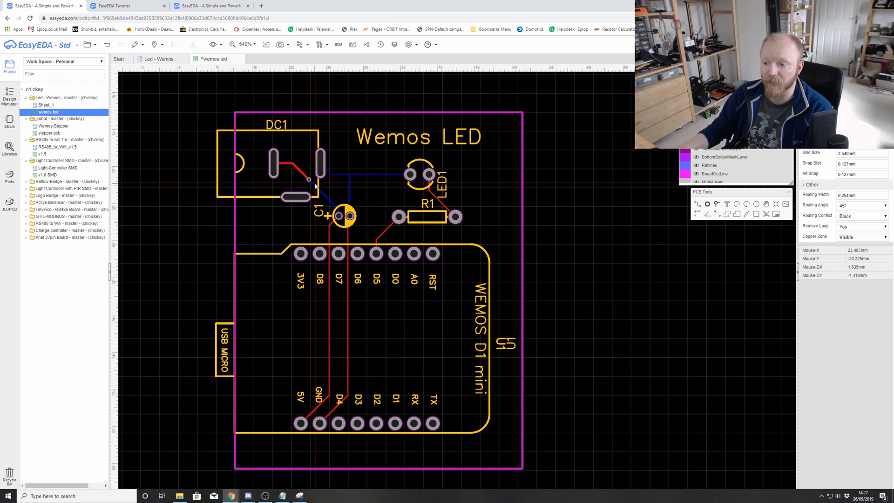
{"action": "mouse_move", "coordinate": [310, 182]}
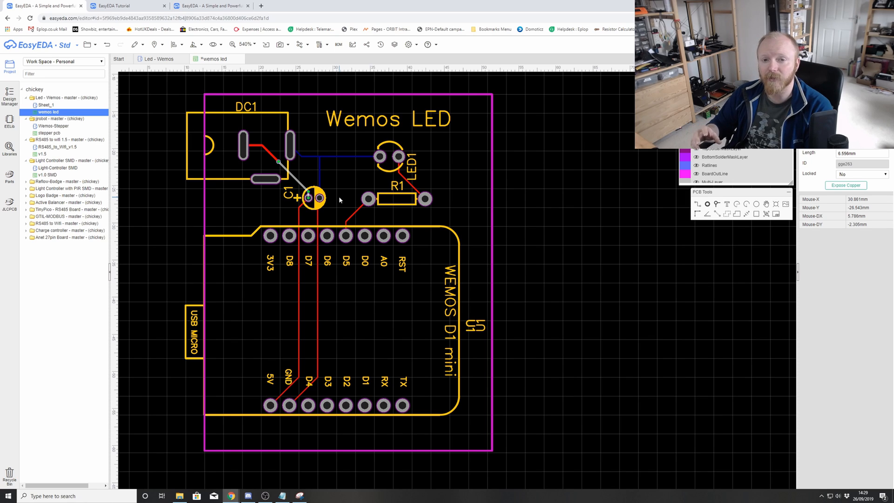
{"action": "mouse_move", "coordinate": [345, 197]}
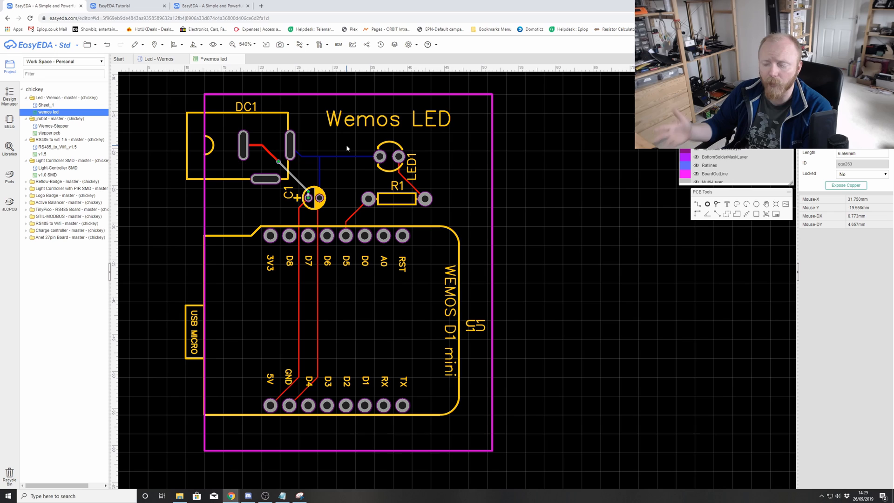
Globally delete all tracks from the board, leaving only ratlines between pads
{"action": "scroll", "scroll_direction": "down", "scroll_amount": 3}
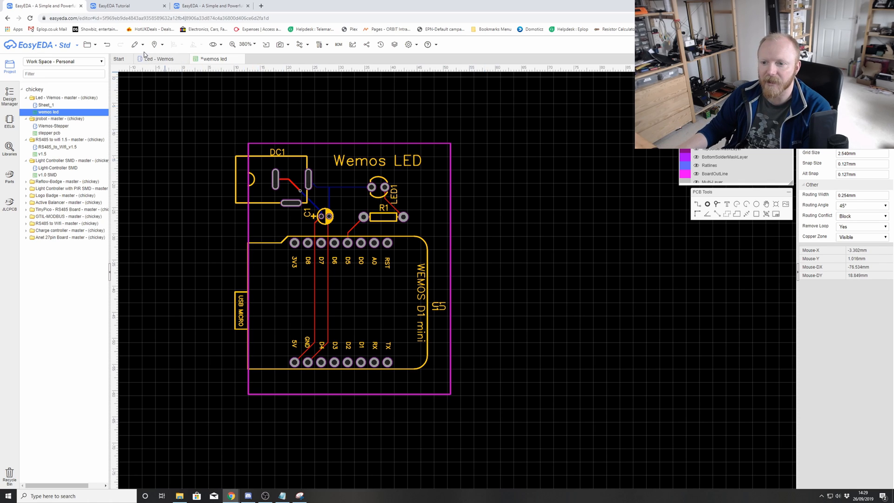
{"action": "mouse_move", "coordinate": [141, 44]}
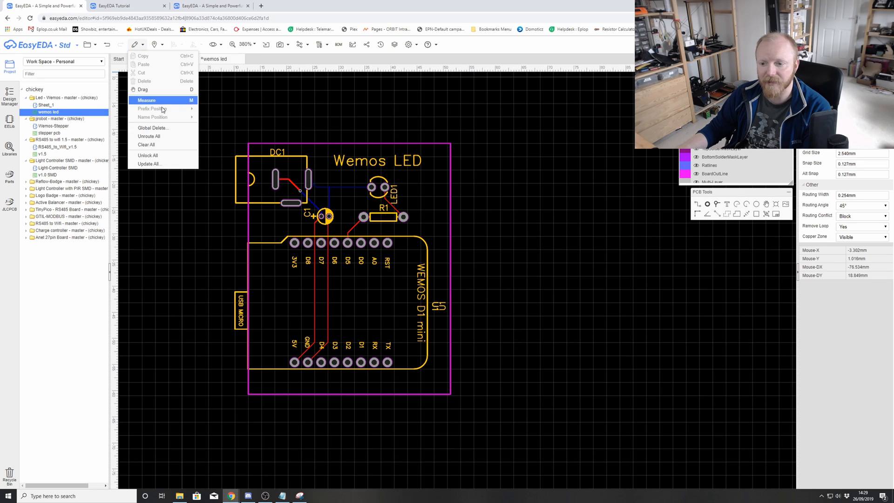
{"action": "left_click", "coordinate": [152, 127]}
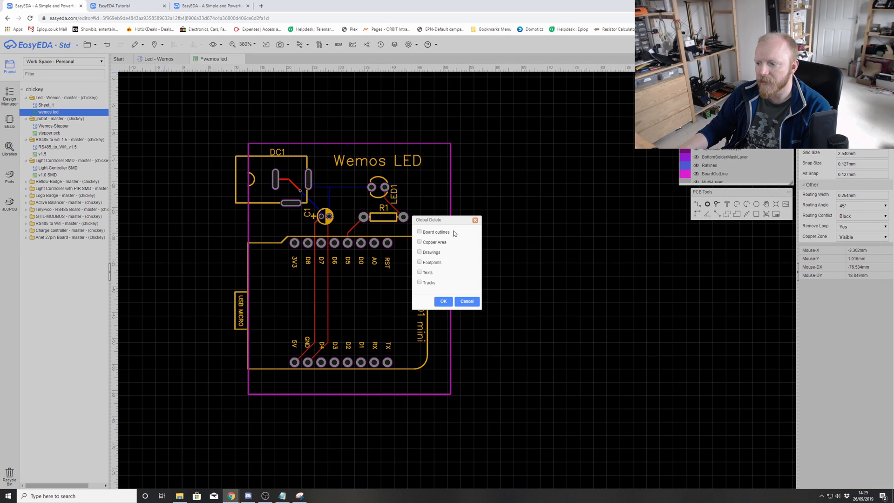
{"action": "left_click_drag", "start_coordinate": [429, 220], "coordinate": [478, 200]}
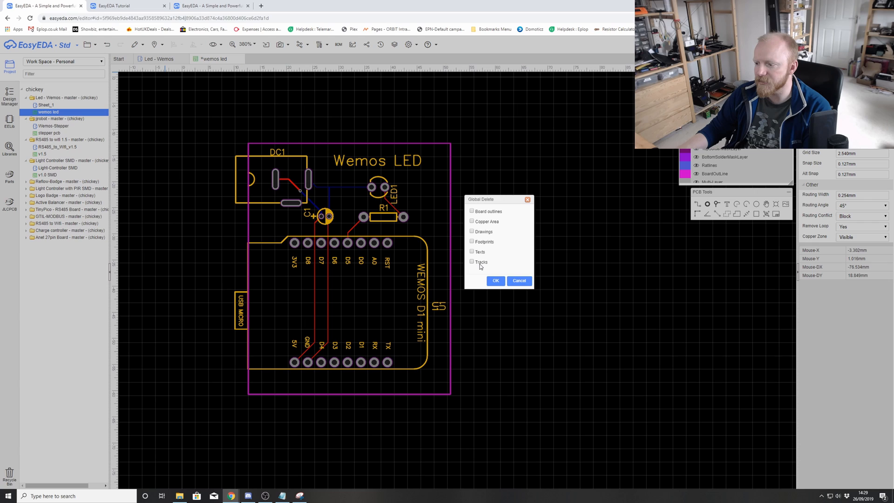
{"action": "left_click", "coordinate": [471, 261]}
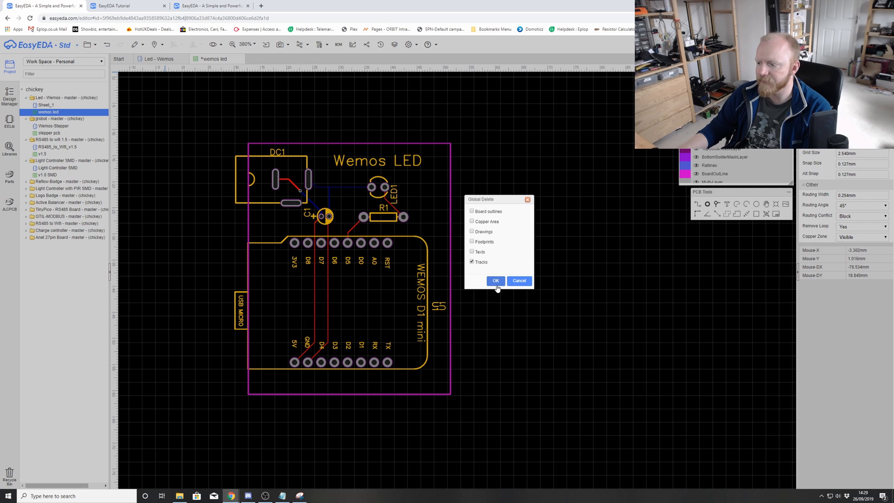
{"action": "left_click", "coordinate": [494, 280]}
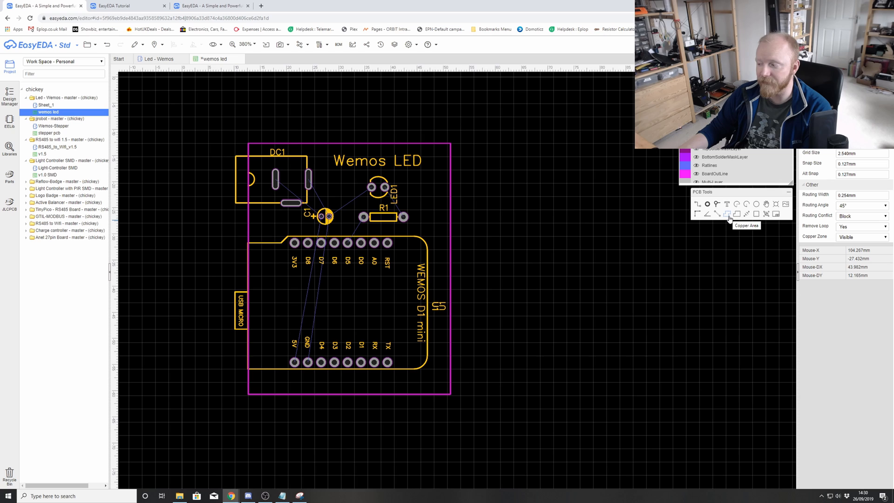
{"action": "mouse_move", "coordinate": [228, 133]}
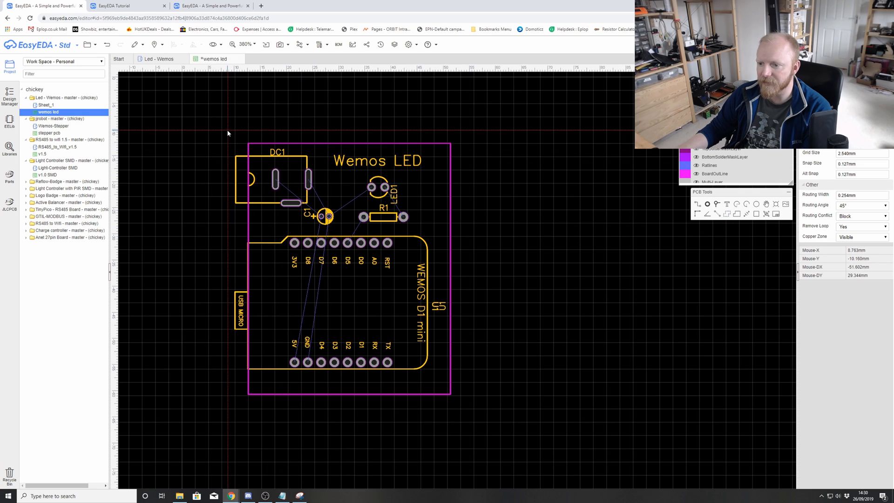
{"action": "mouse_move", "coordinate": [479, 133]}
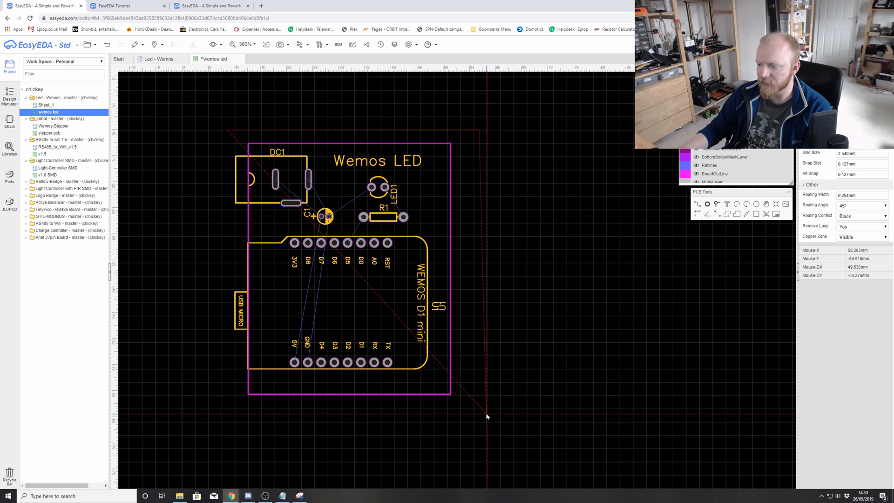
{"action": "mouse_move", "coordinate": [320, 300]}
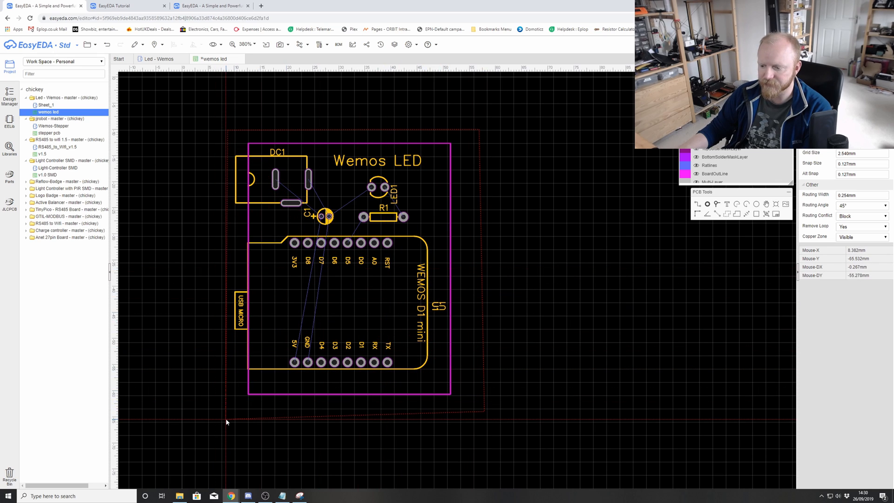
{"action": "mouse_move", "coordinate": [227, 357]}
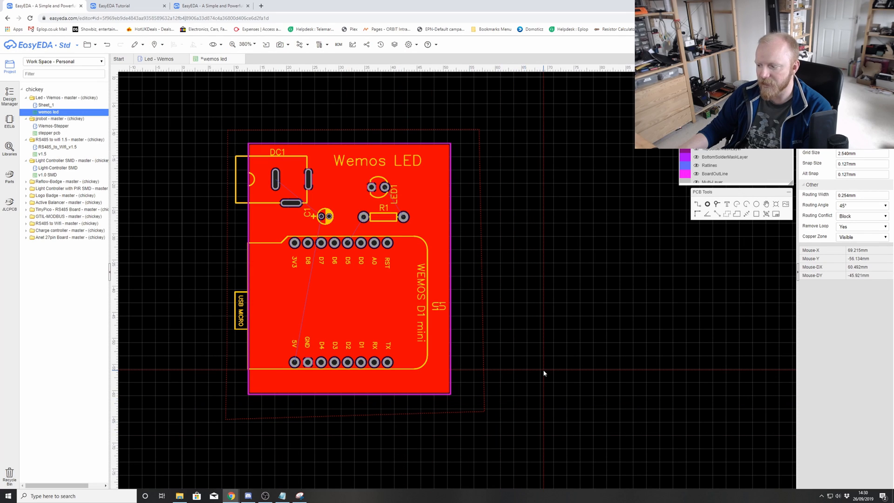
{"action": "mouse_move", "coordinate": [442, 331]}
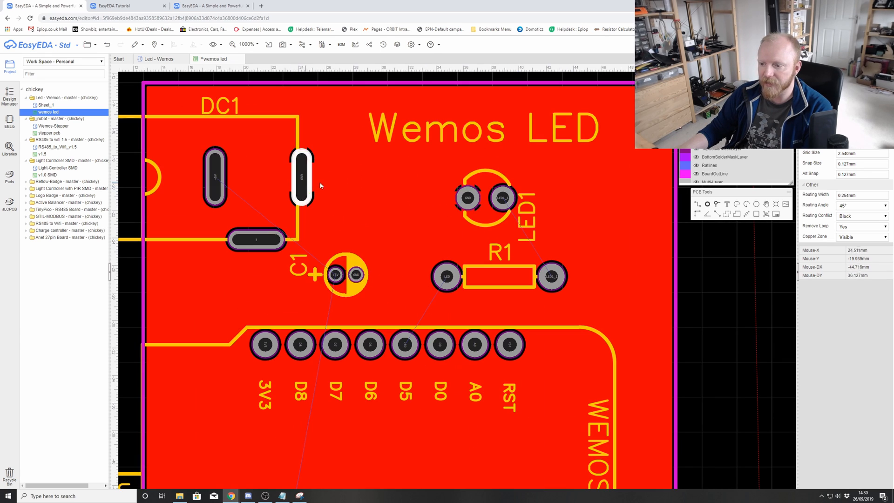
Zoom the board view while placing the copper area around the outline
{"action": "scroll", "scroll_direction": "down", "scroll_amount": 3}
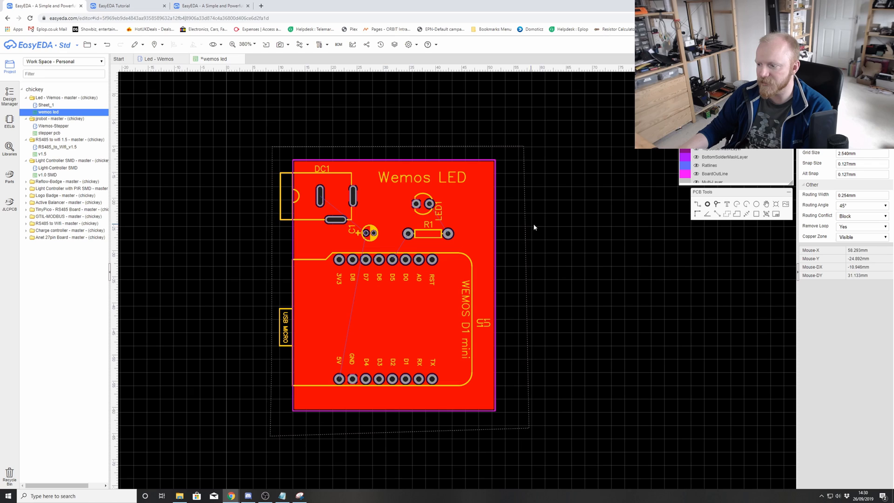
{"action": "mouse_move", "coordinate": [525, 227]}
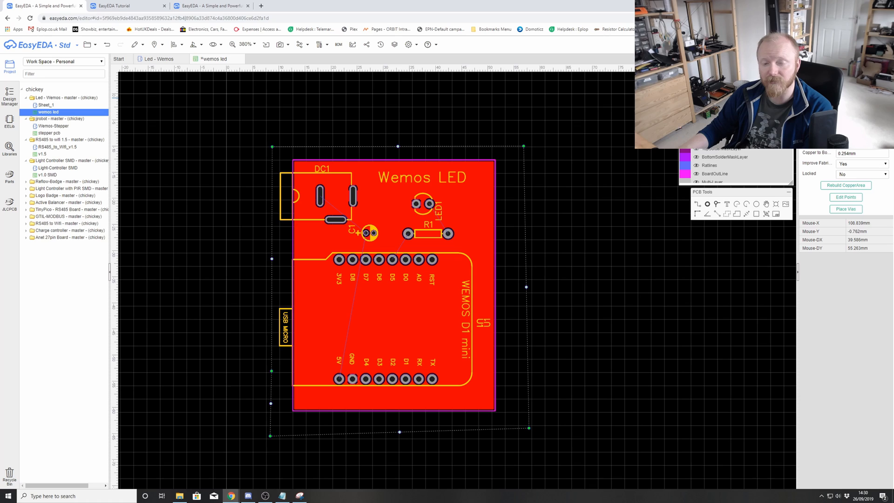
{"action": "mouse_move", "coordinate": [581, 217]}
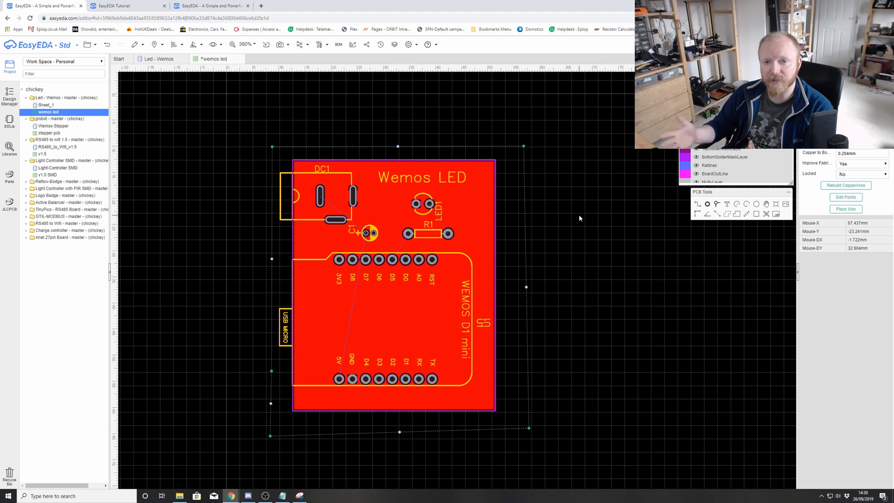
{"action": "mouse_move", "coordinate": [553, 218]}
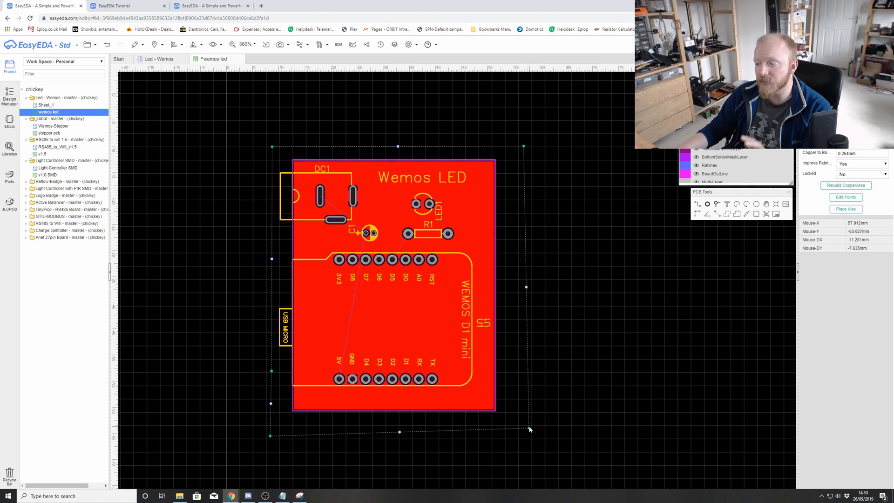
{"action": "mouse_move", "coordinate": [527, 427]}
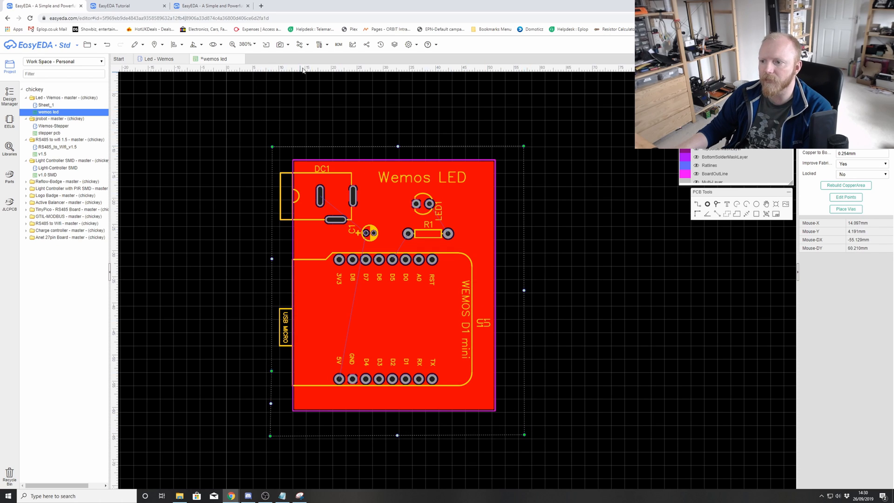
Run the Auto Router to complete all 11 connections with no vias
{"action": "left_click", "coordinate": [299, 45]}
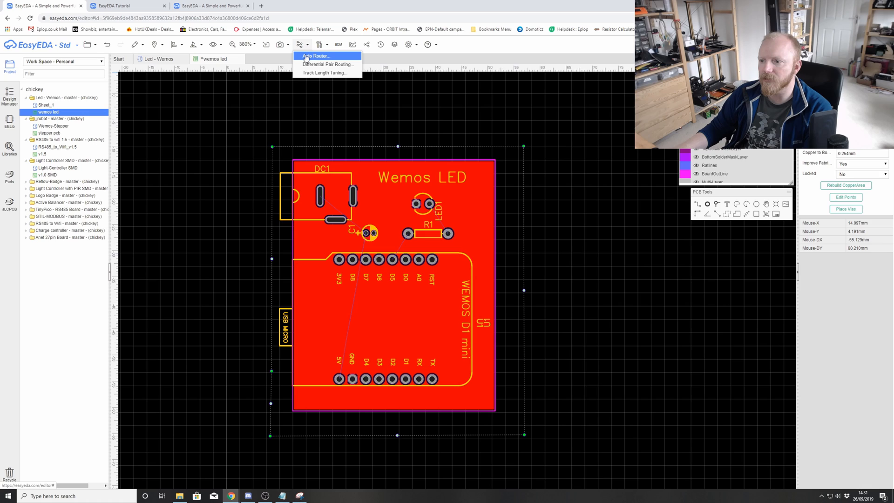
{"action": "left_click", "coordinate": [317, 55]}
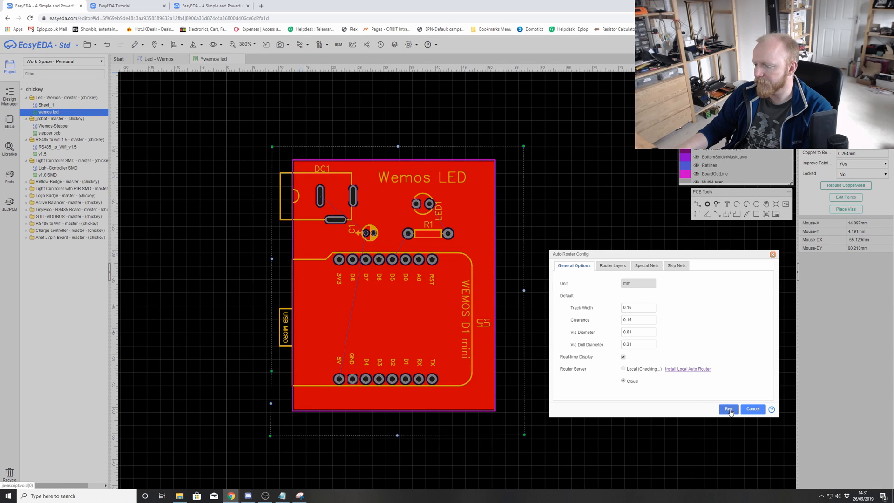
{"action": "left_click", "coordinate": [728, 409]}
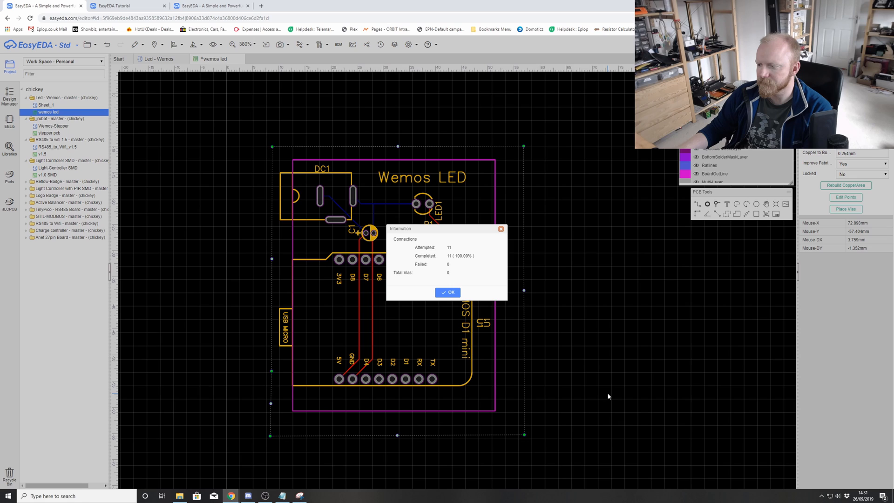
{"action": "left_click", "coordinate": [448, 292]}
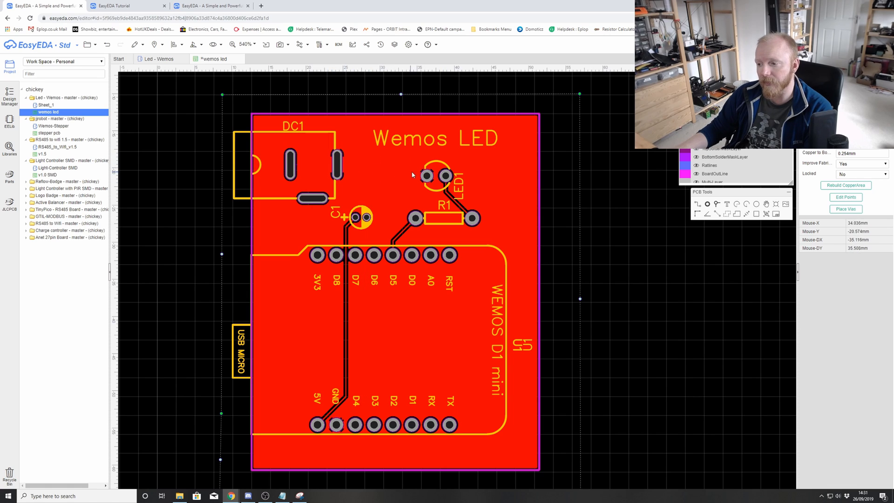
Place the copper area so the pour flows around the auto-routed tracks
{"action": "left_click", "coordinate": [304, 183]}
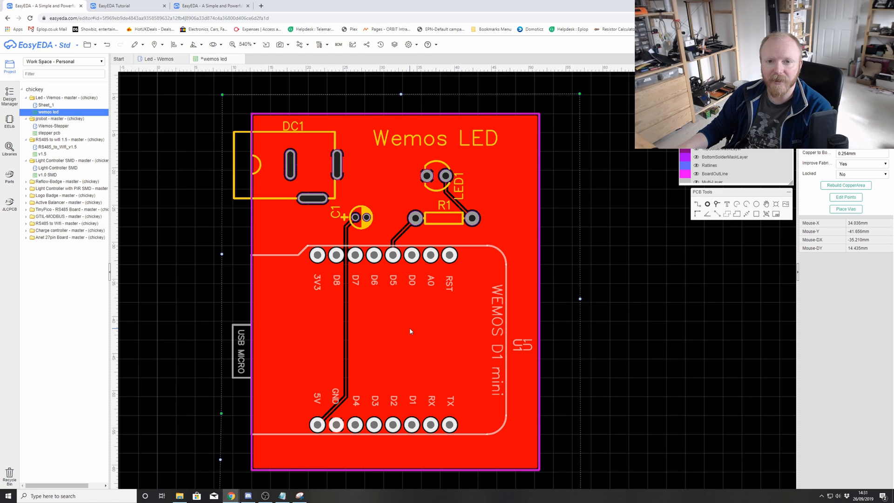
{"action": "mouse_move", "coordinate": [312, 321]}
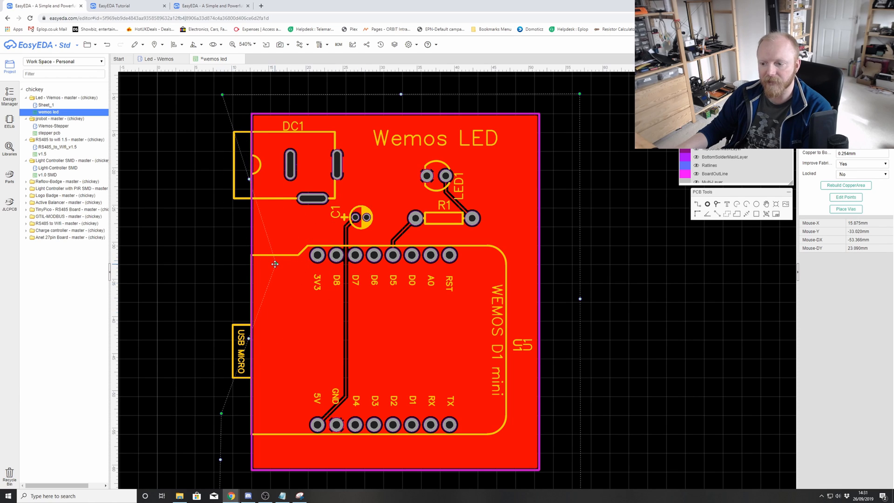
{"action": "mouse_move", "coordinate": [222, 415]}
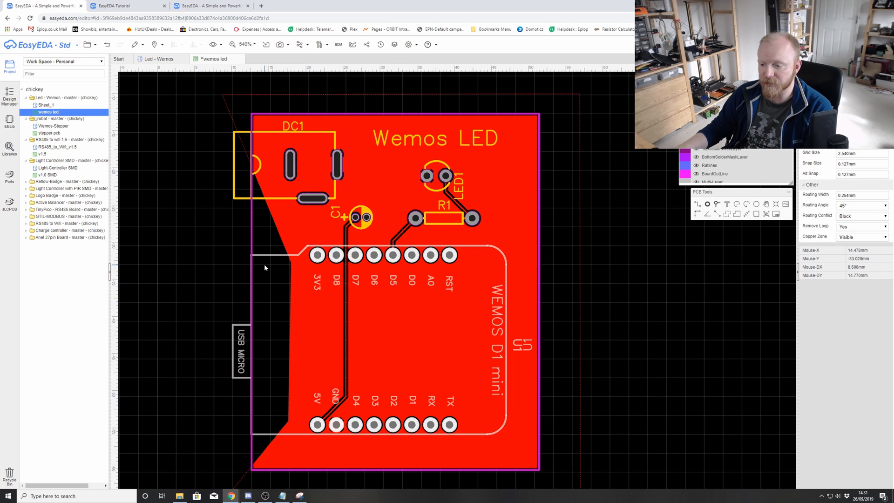
{"action": "mouse_move", "coordinate": [274, 298]}
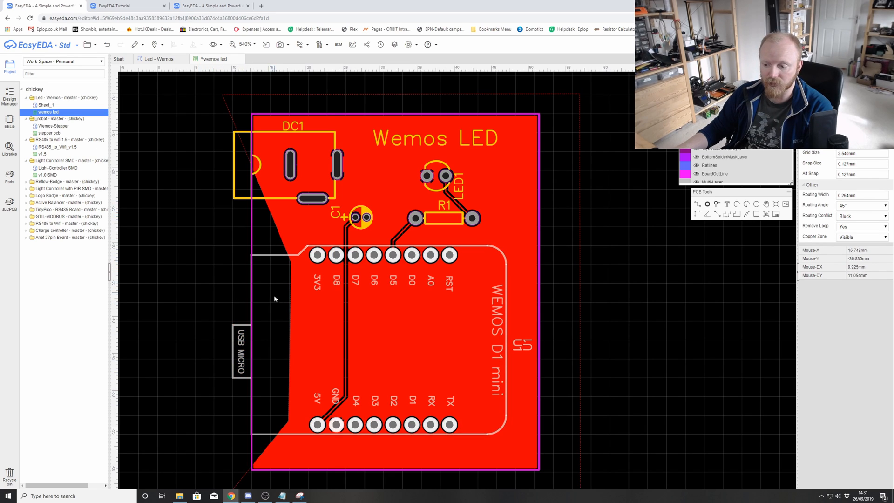
{"action": "mouse_move", "coordinate": [313, 319]}
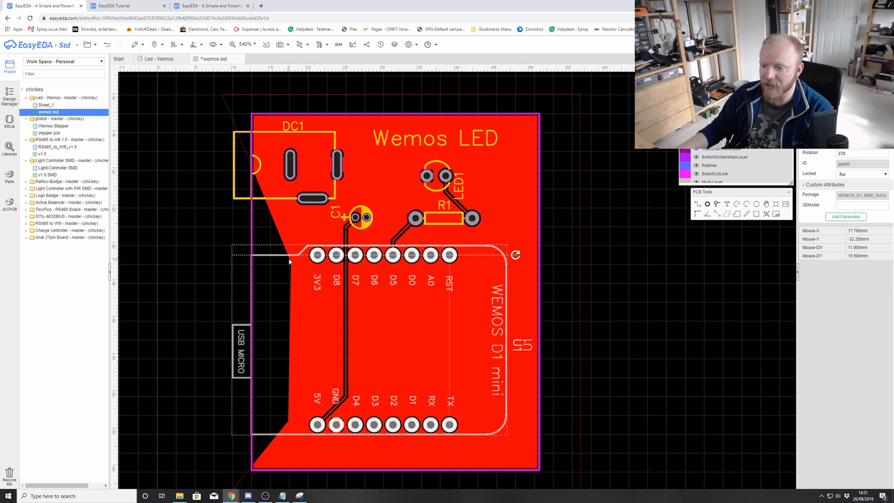
{"action": "mouse_move", "coordinate": [231, 117]}
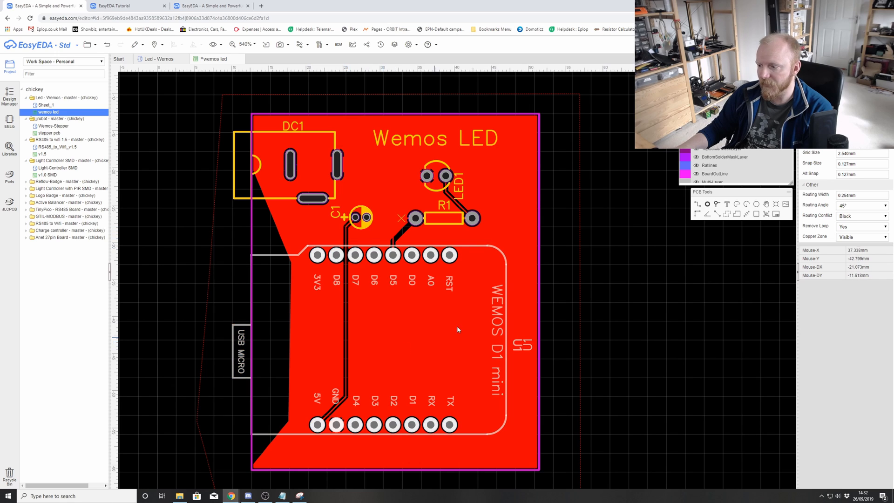
Finish the D5 track onto R1's left pad, then bring up the File menu
{"action": "left_click", "coordinate": [462, 207]}
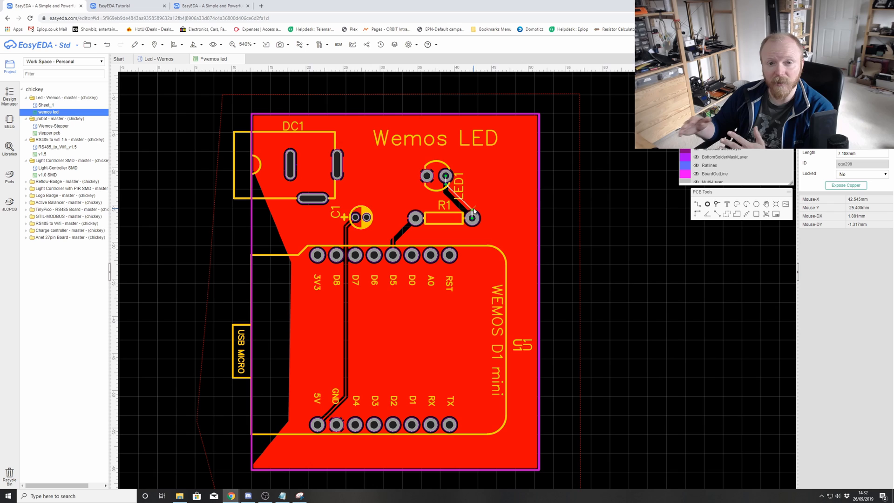
{"action": "mouse_move", "coordinate": [478, 212]}
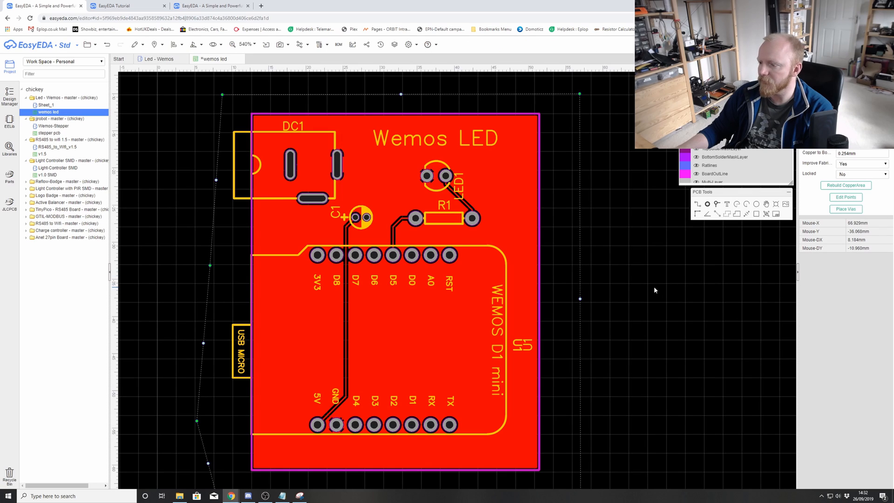
{"action": "mouse_move", "coordinate": [489, 233]}
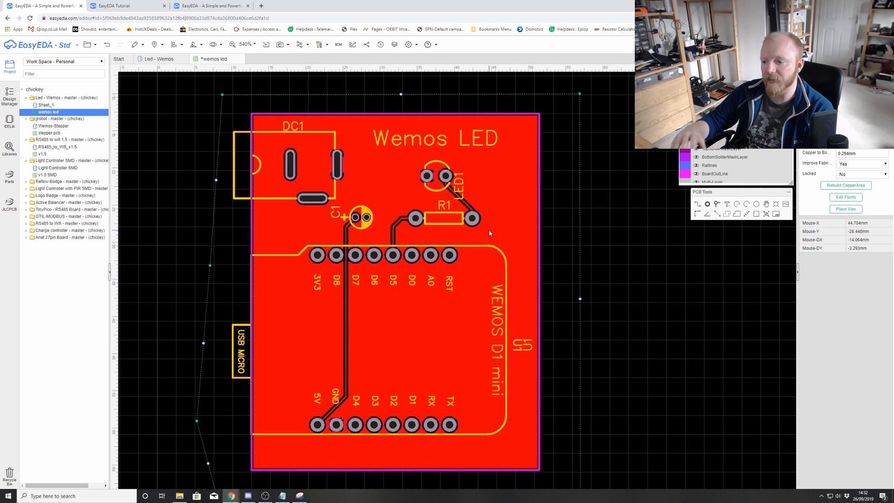
{"action": "mouse_move", "coordinate": [536, 204]}
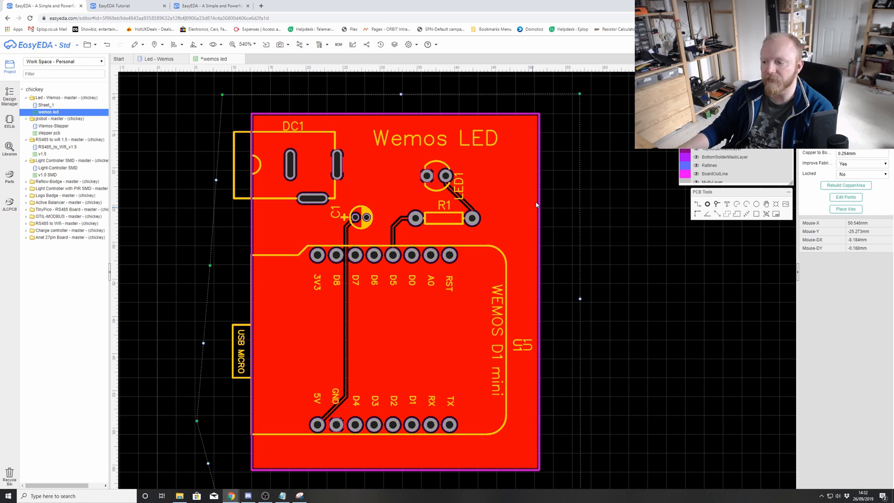
{"action": "left_click", "coordinate": [85, 45]}
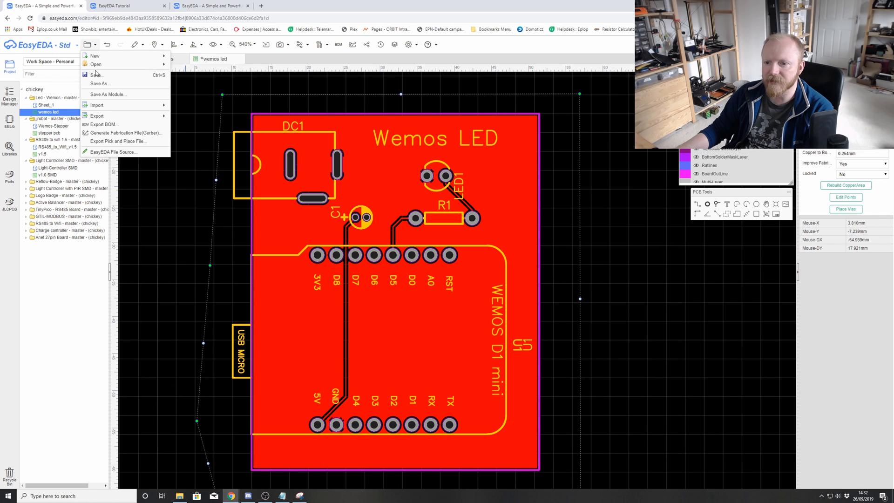
Show the rendered Photo View of the board as a blue PCB with gold pads
{"action": "left_click", "coordinate": [96, 74]}
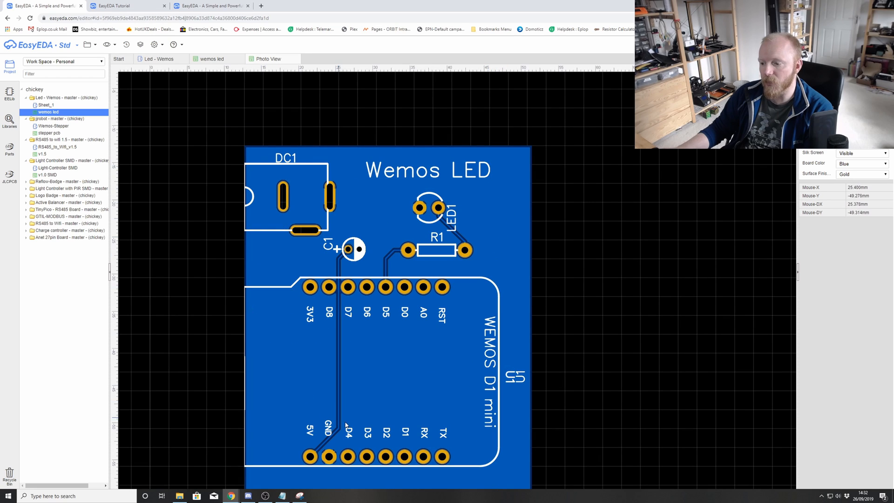
{"action": "mouse_move", "coordinate": [436, 410]}
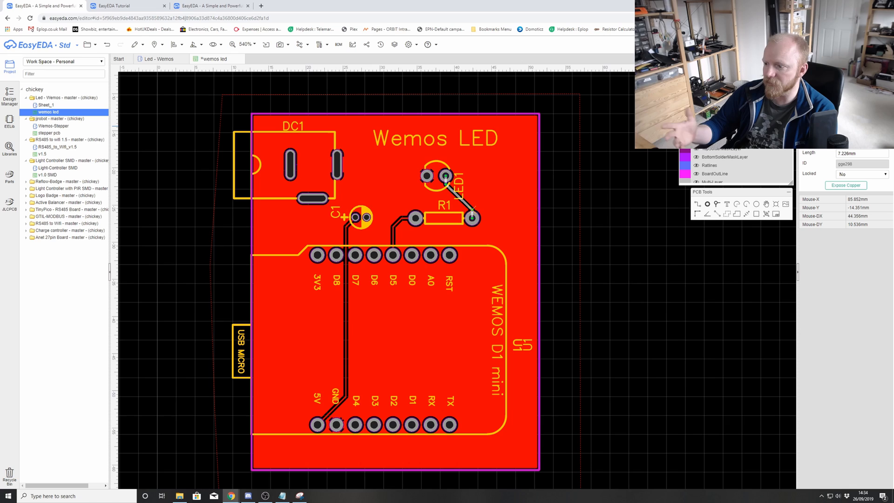
{"action": "mouse_move", "coordinate": [591, 176]}
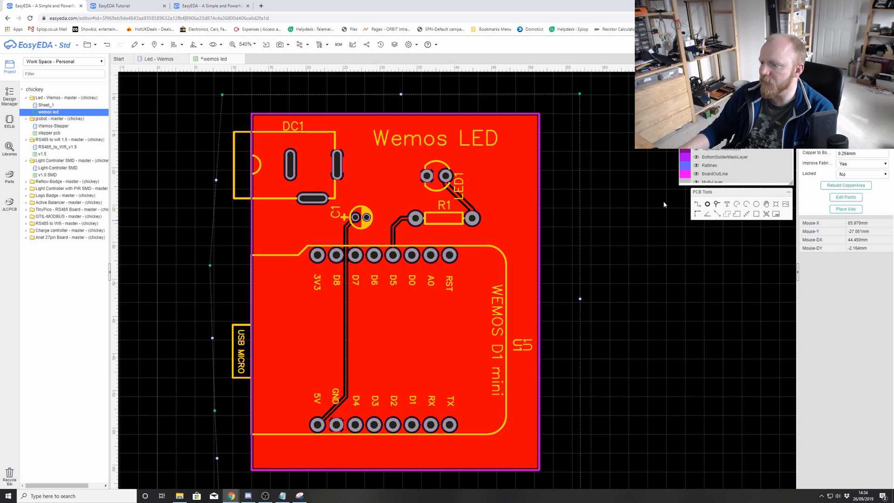
Return to the PCB layout, clear the selection and zoom in on the components
{"action": "left_click", "coordinate": [439, 176]}
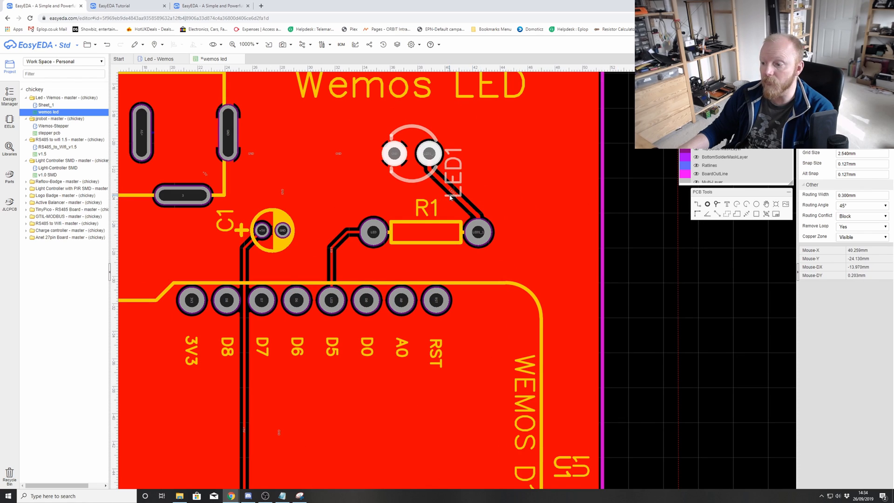
{"action": "scroll", "scroll_direction": "down", "scroll_amount": 3}
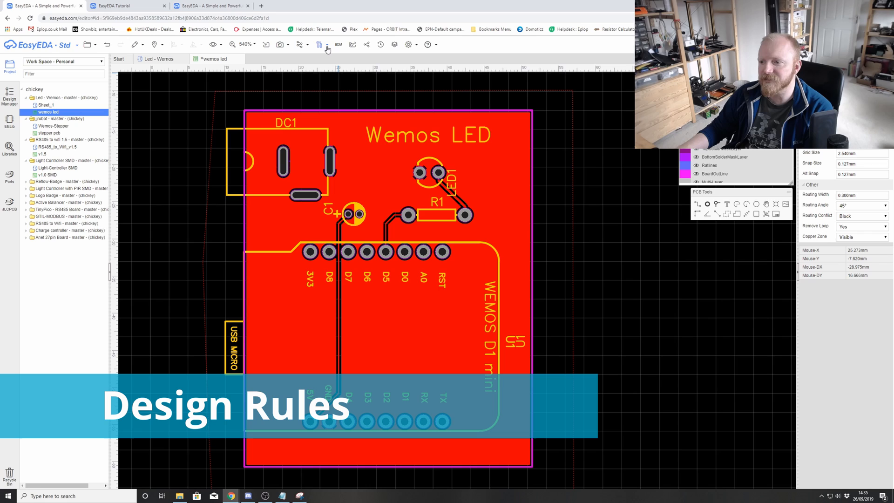
Add a '5v' design rule with 0.4 mm track width and 0.610/0.305 mm via
{"action": "left_click", "coordinate": [323, 45]}
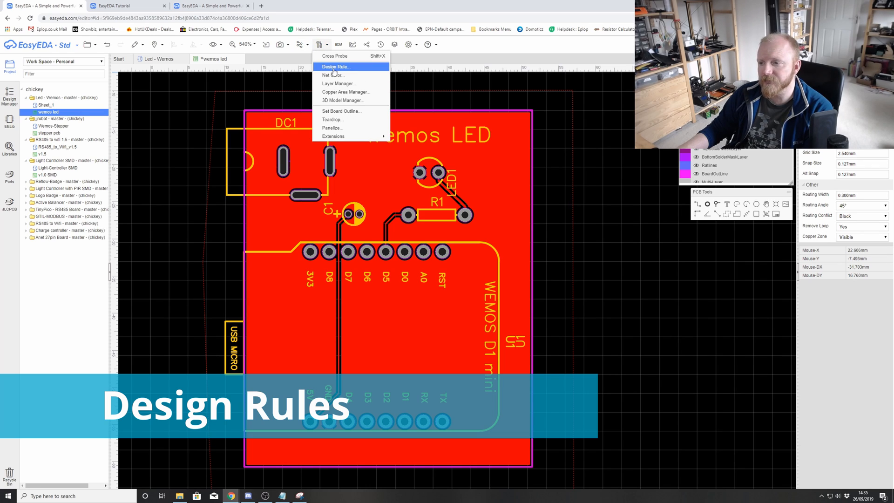
{"action": "left_click", "coordinate": [336, 66]}
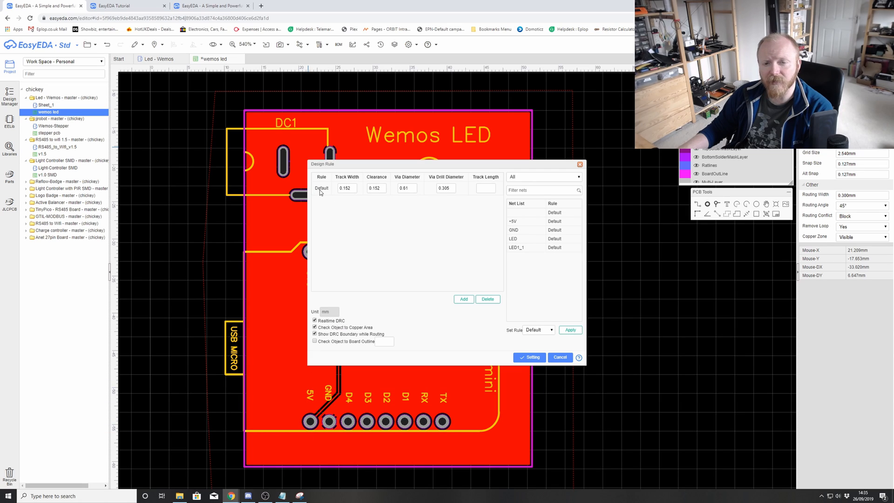
{"action": "left_click", "coordinate": [321, 188]}
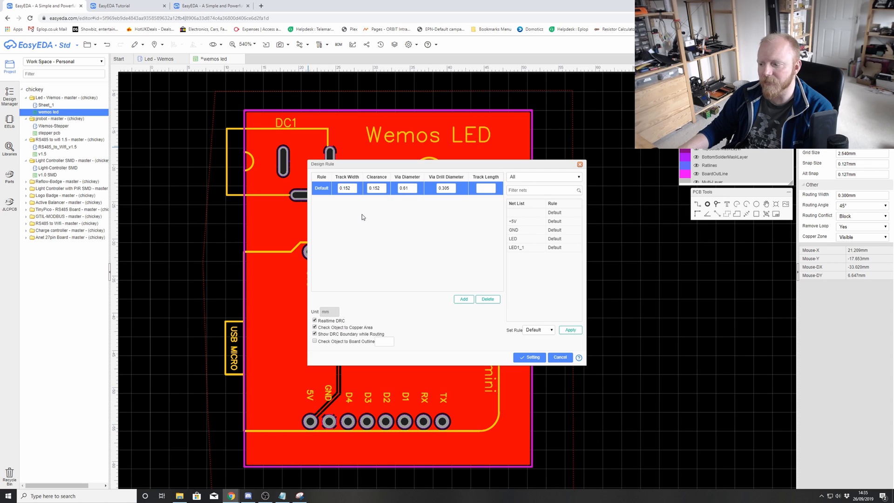
{"action": "left_click", "coordinate": [463, 299]}
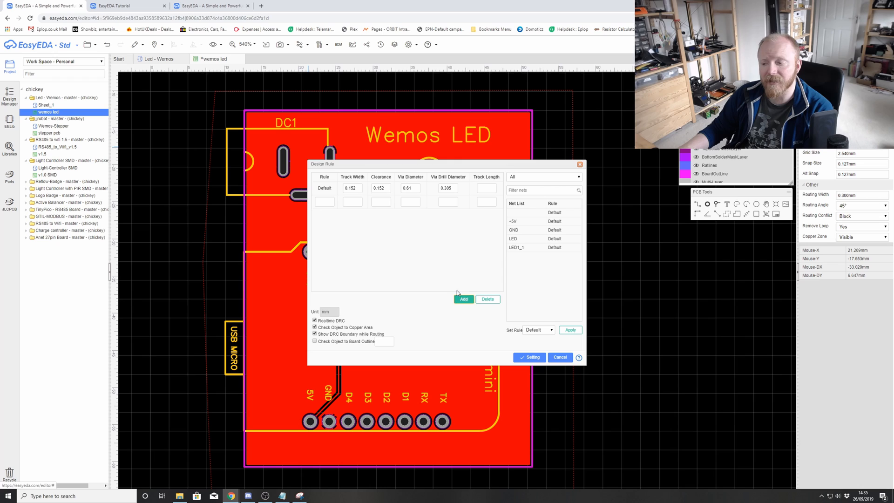
{"action": "left_click", "coordinate": [464, 299]}
{"action": "type", "text": "5v"}
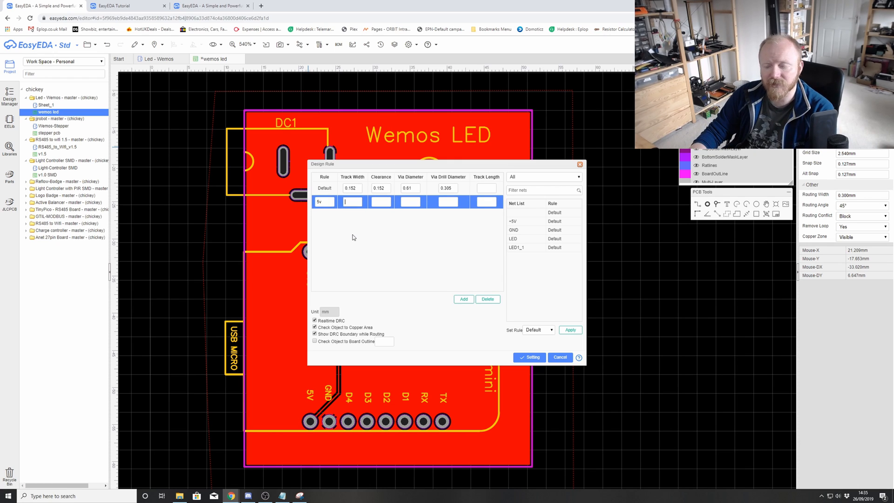
{"action": "type", "text": "0"}
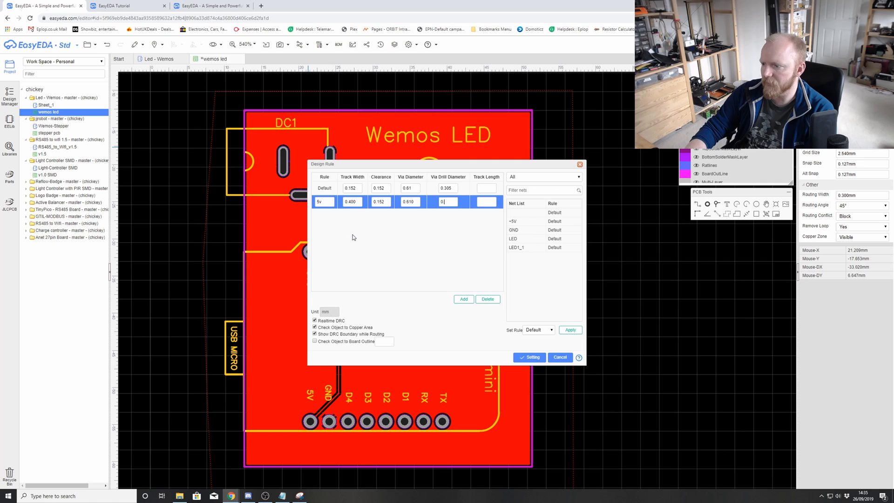
{"action": "type", "text": "0.305"}
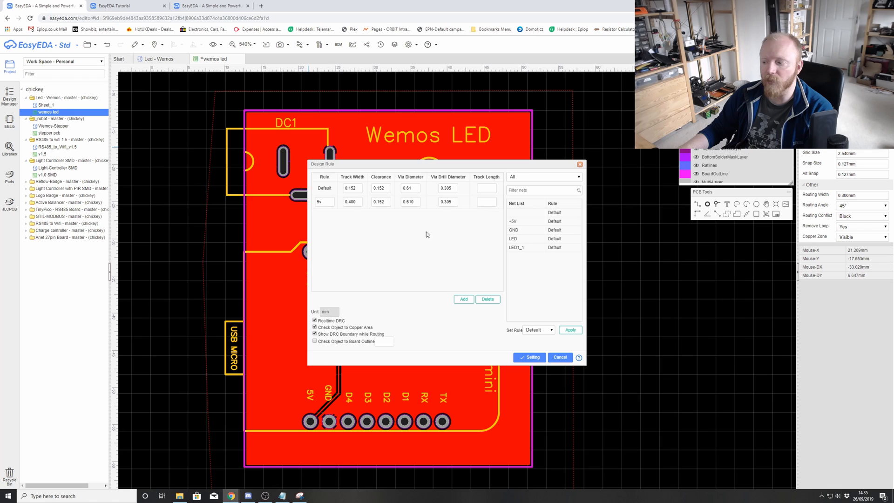
{"action": "mouse_move", "coordinate": [554, 324]}
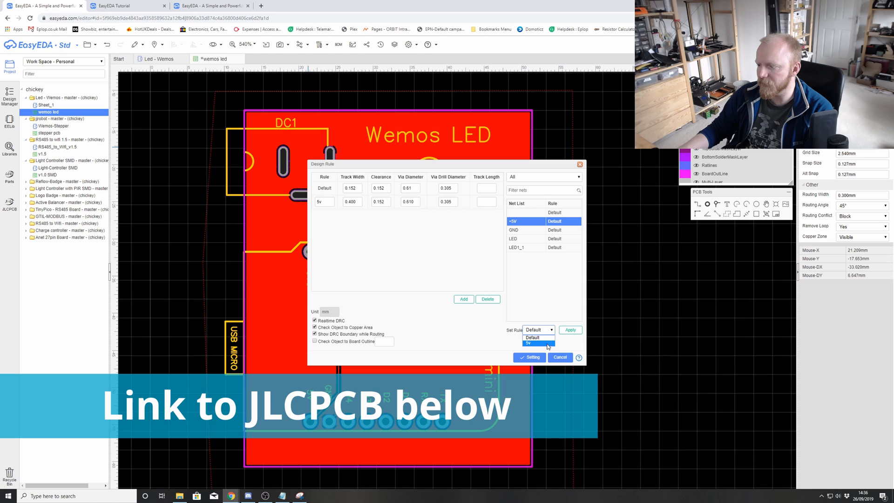
Assign the 5v rule to the +5V net and save the design rules
{"action": "left_click", "coordinate": [527, 343]}
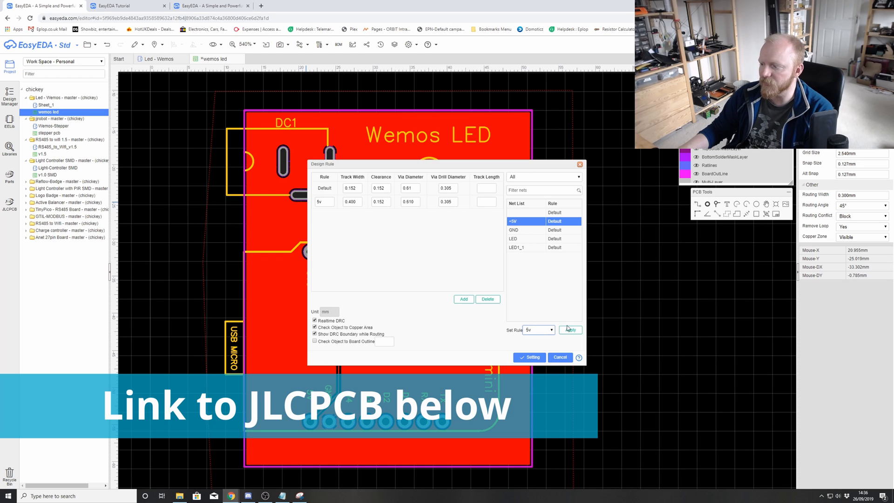
{"action": "left_click", "coordinate": [570, 329]}
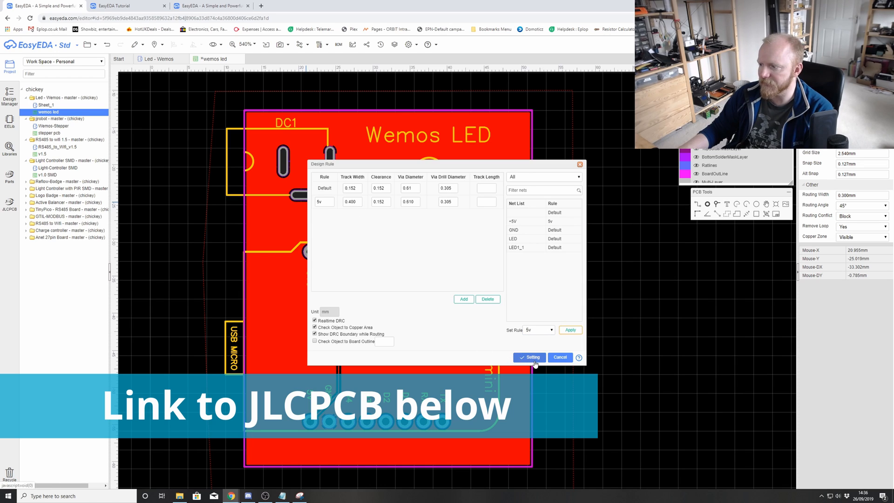
{"action": "left_click", "coordinate": [529, 356]}
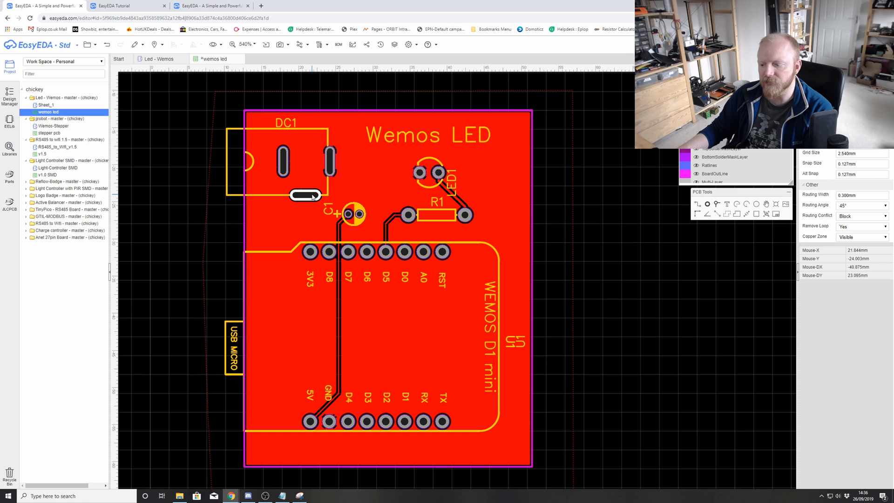
Save the layout and run the Auto Router again with the wider +5V track
{"action": "left_click", "coordinate": [306, 196]}
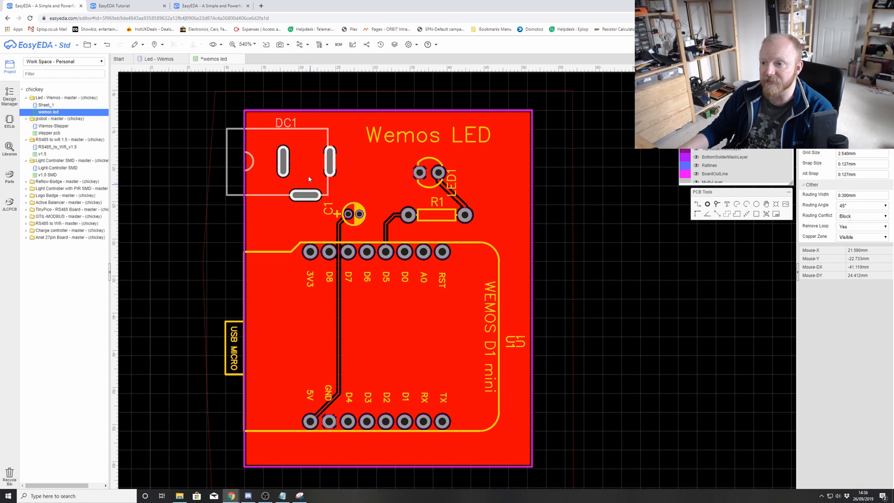
{"action": "left_click", "coordinate": [94, 45]}
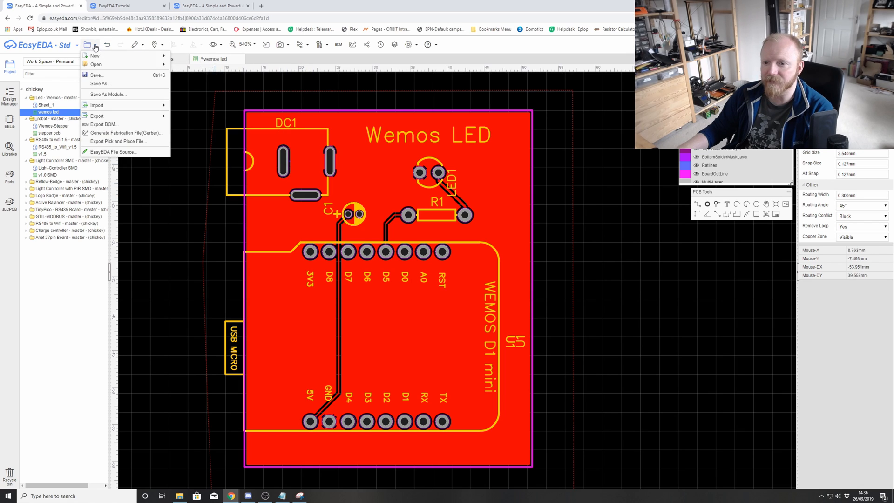
{"action": "left_click", "coordinate": [253, 44]}
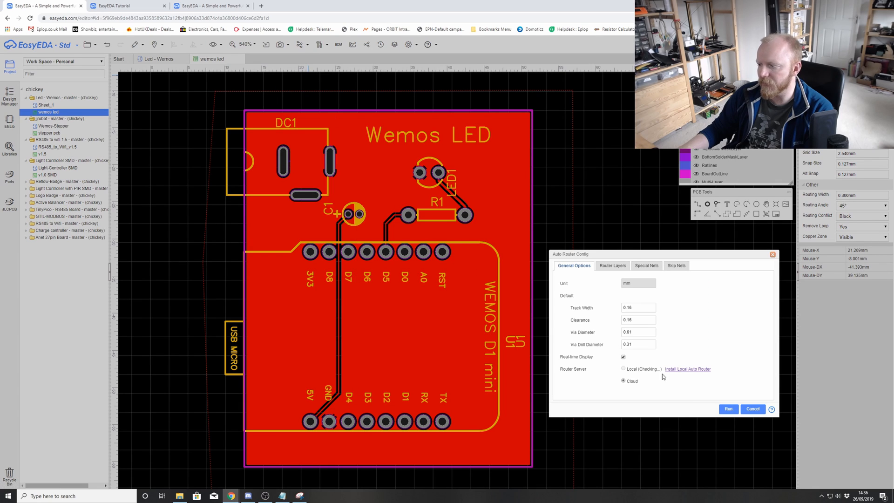
{"action": "left_click", "coordinate": [728, 409]}
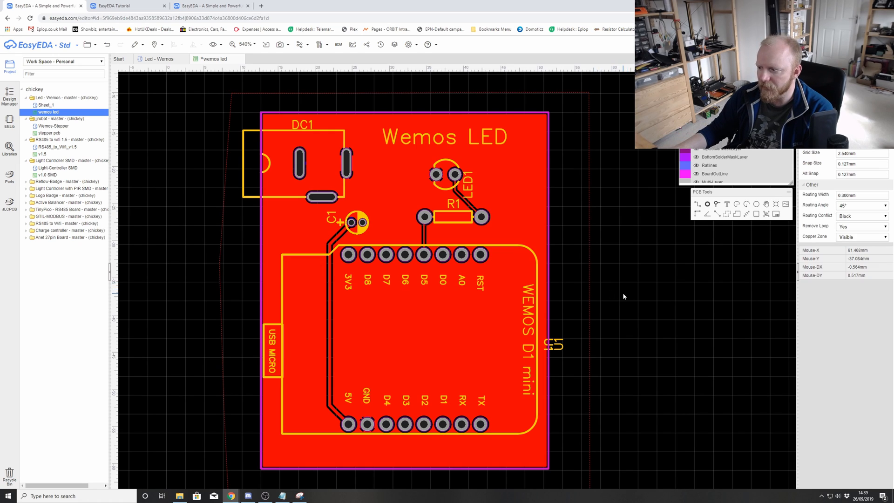
Save the re-routed board design
{"action": "left_click", "coordinate": [86, 44]}
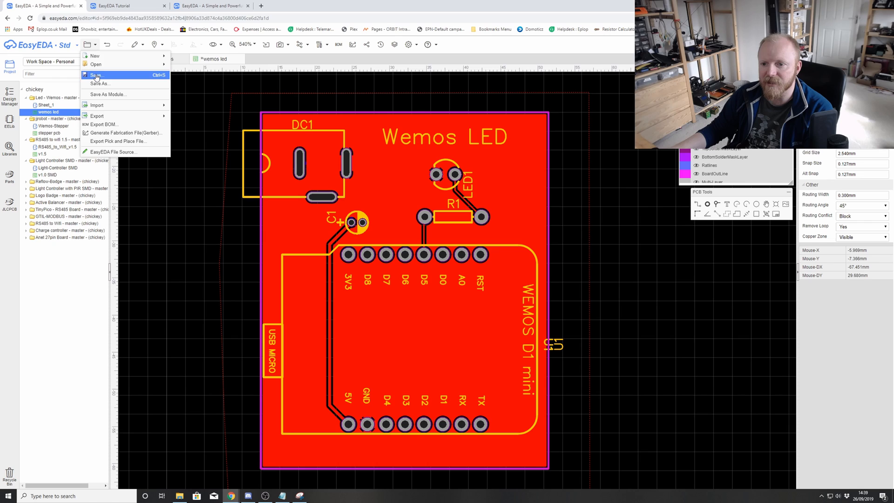
{"action": "left_click", "coordinate": [95, 74]}
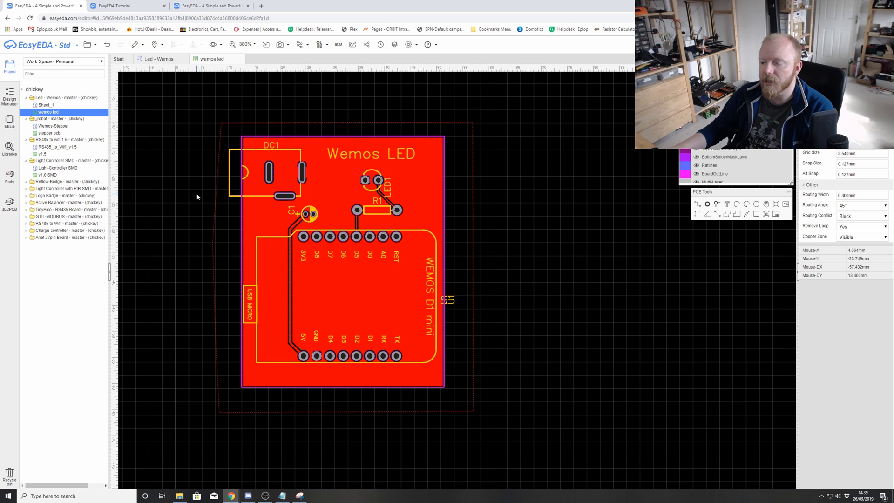
Panelize the board as a 2 by 2 V-cut array with Create Border set to Yes
{"action": "scroll", "scroll_direction": "down", "scroll_amount": 3}
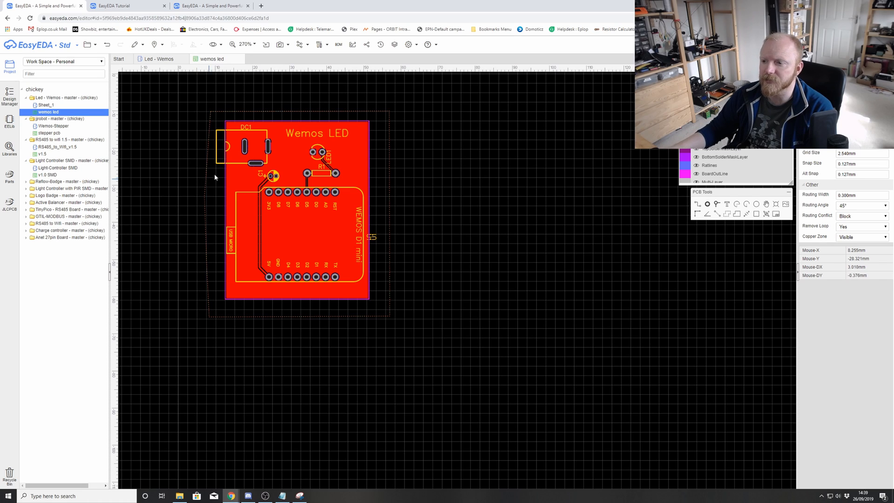
{"action": "left_click", "coordinate": [320, 45]}
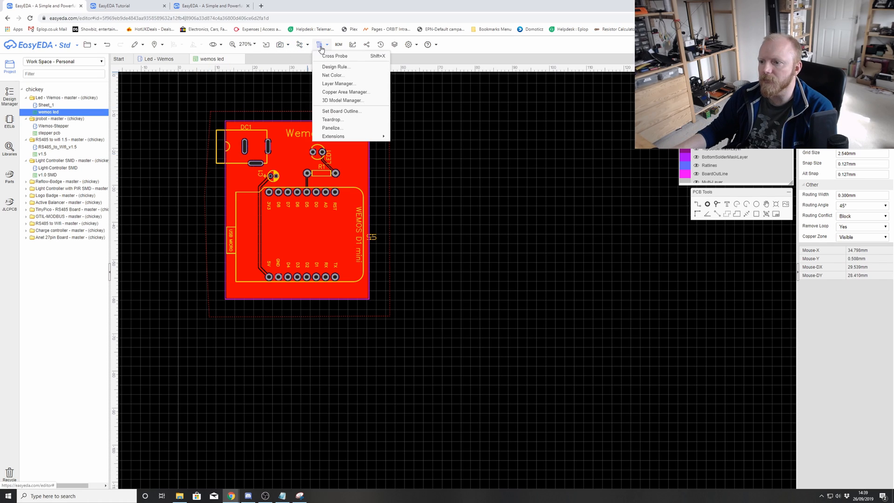
{"action": "mouse_move", "coordinate": [335, 128]}
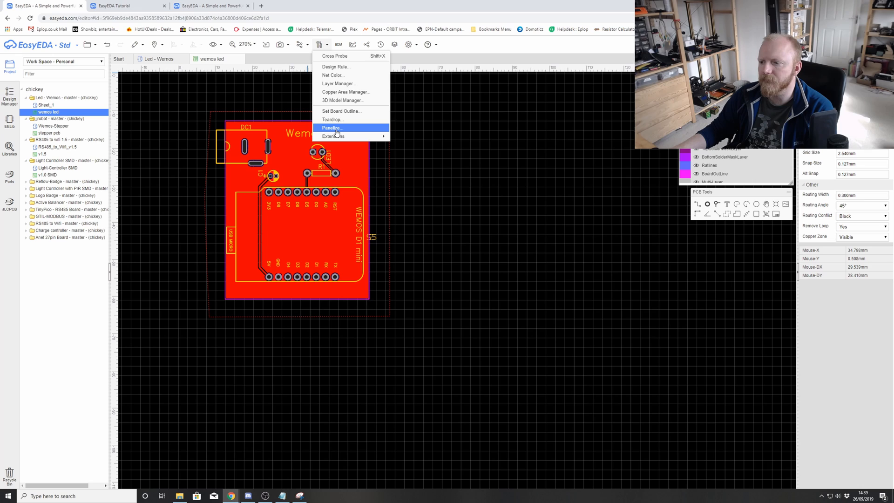
{"action": "left_click", "coordinate": [330, 127]}
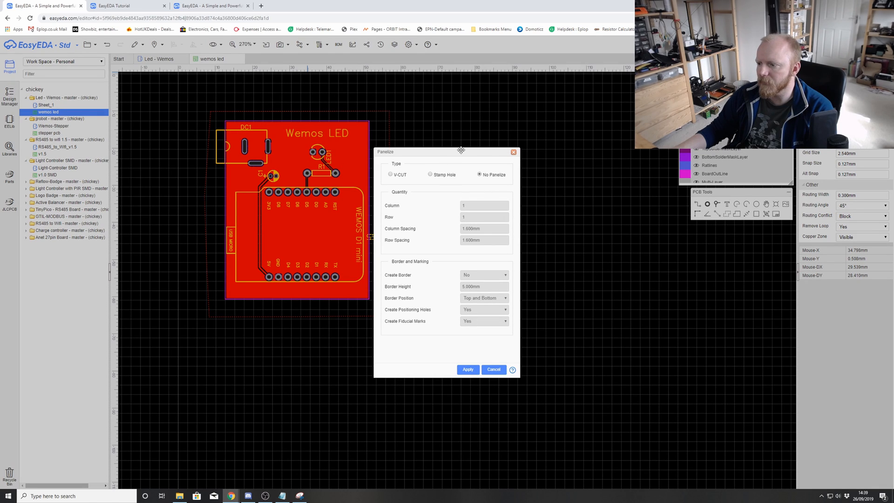
{"action": "left_click_drag", "start_coordinate": [461, 151], "coordinate": [602, 131]}
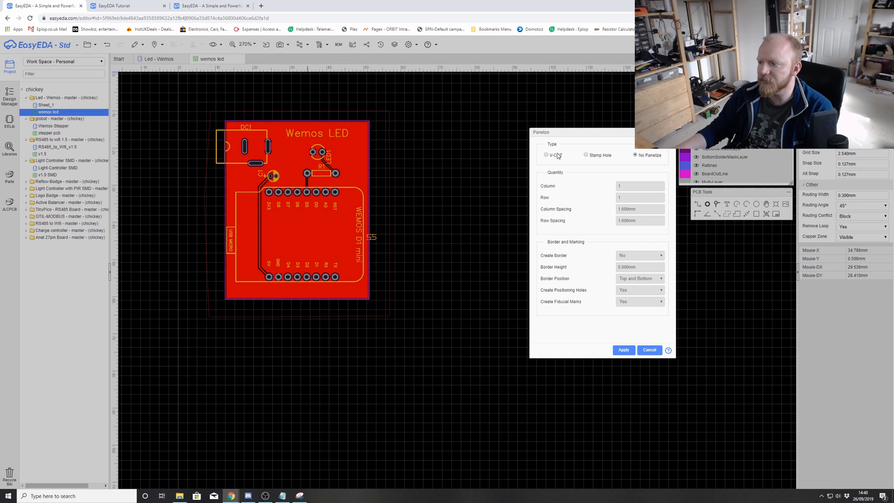
{"action": "mouse_move", "coordinate": [554, 159]}
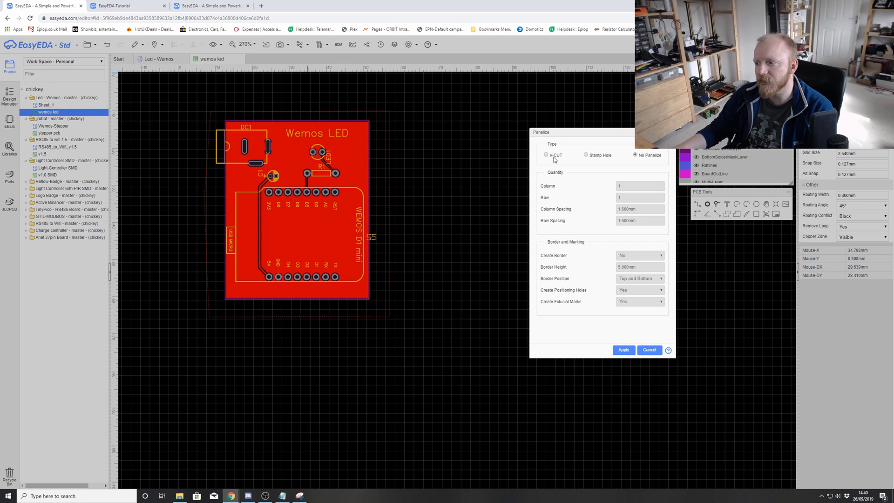
{"action": "left_click", "coordinate": [546, 154]}
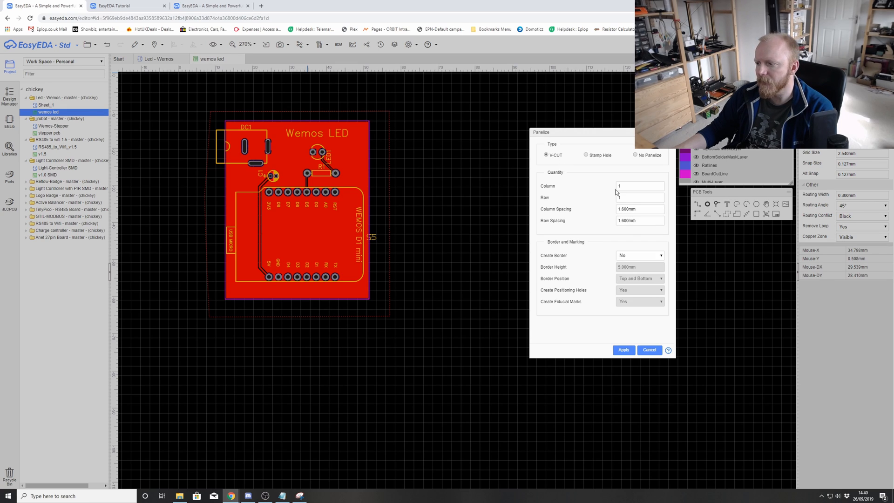
{"action": "type", "text": "2"}
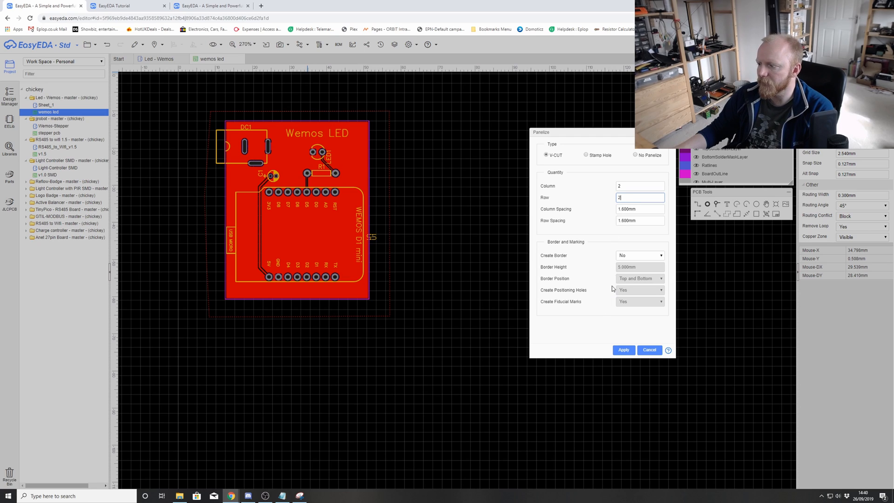
{"action": "left_click", "coordinate": [640, 255]}
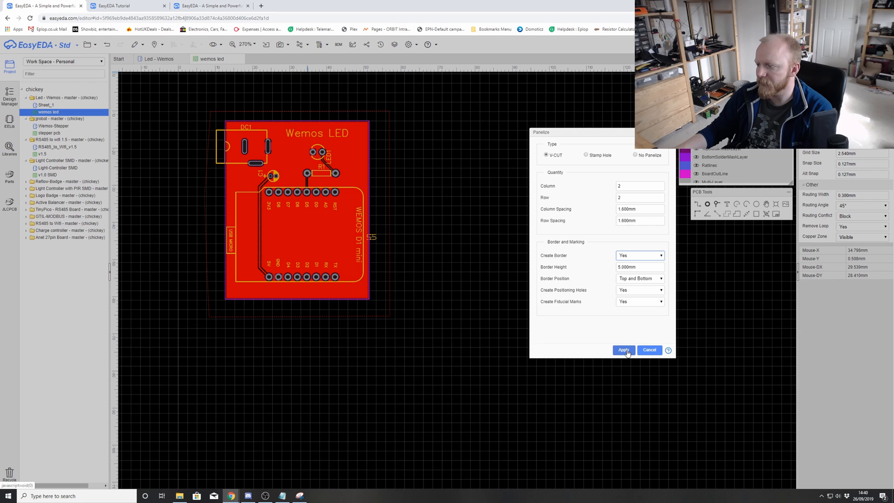
{"action": "left_click", "coordinate": [623, 349]}
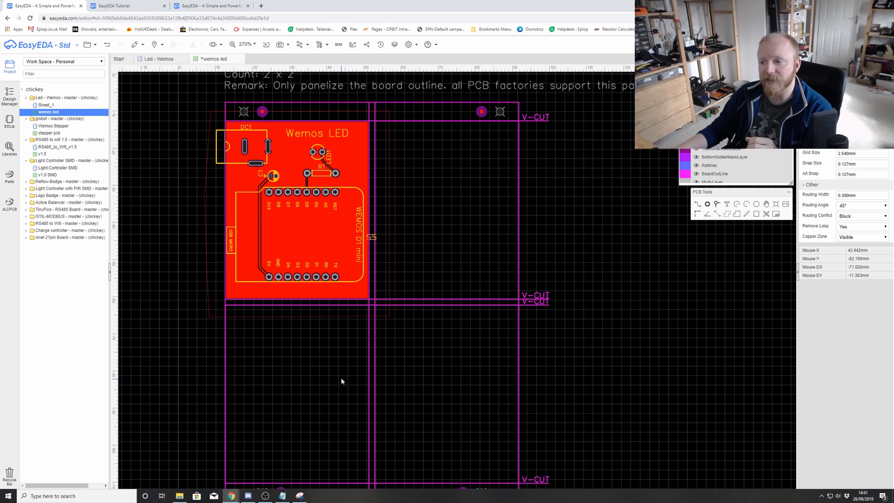
{"action": "mouse_move", "coordinate": [314, 291]}
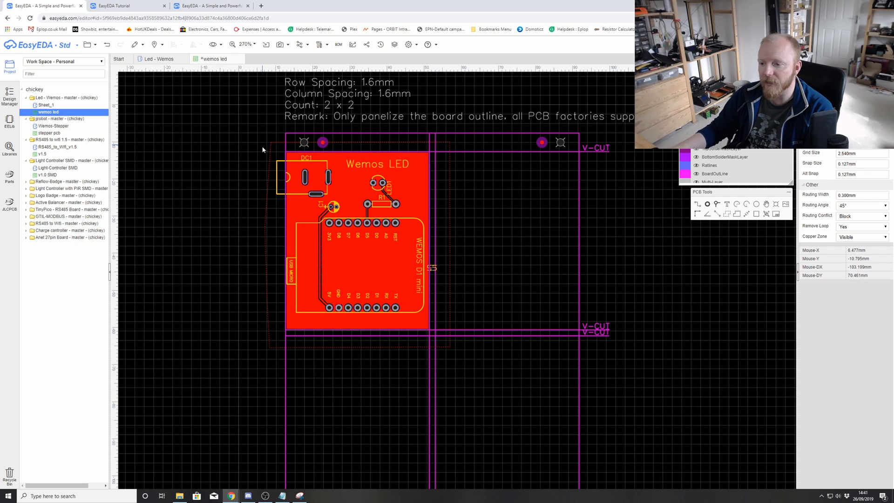
{"action": "mouse_move", "coordinate": [255, 215]}
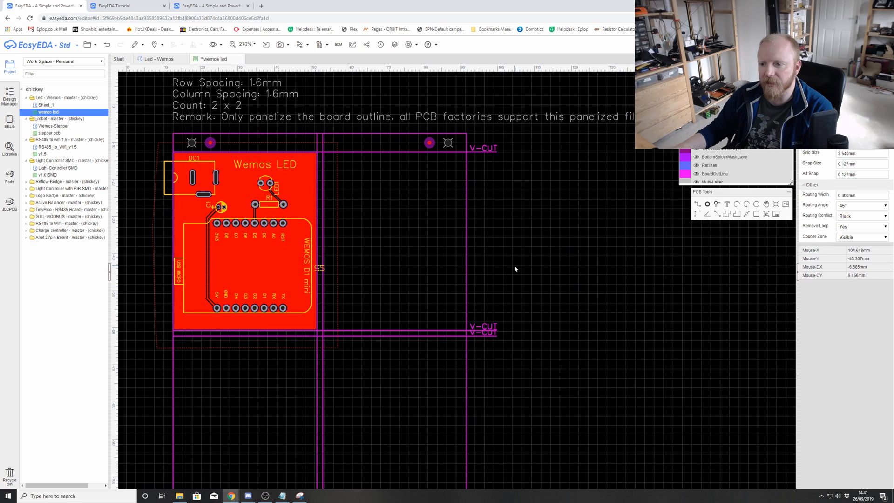
{"action": "mouse_move", "coordinate": [266, 88]}
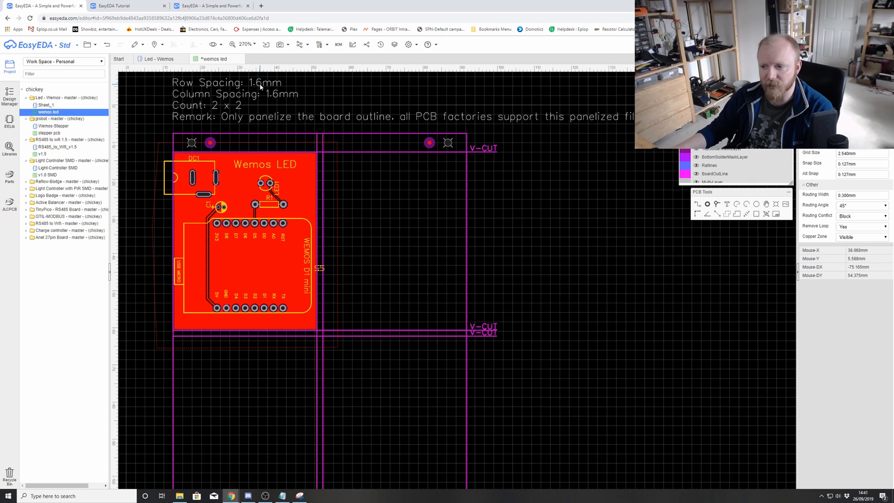
{"action": "mouse_move", "coordinate": [290, 81]}
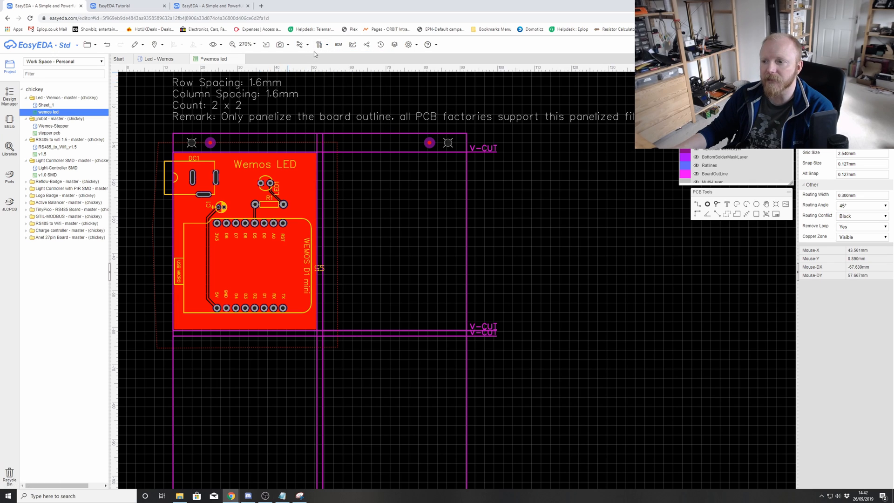
Re-apply the 2×2 V-cut panel with 2 mm row and column spacing via Tools > Panelize
{"action": "left_click", "coordinate": [320, 45]}
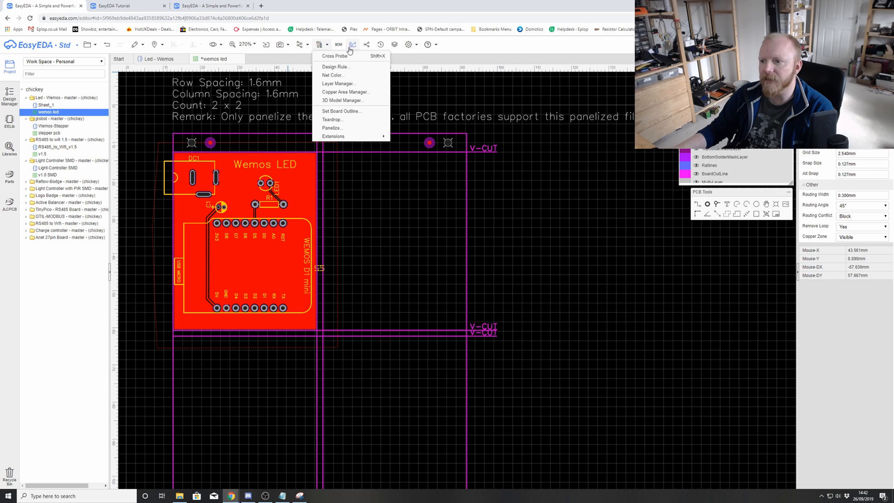
{"action": "mouse_move", "coordinate": [335, 67]}
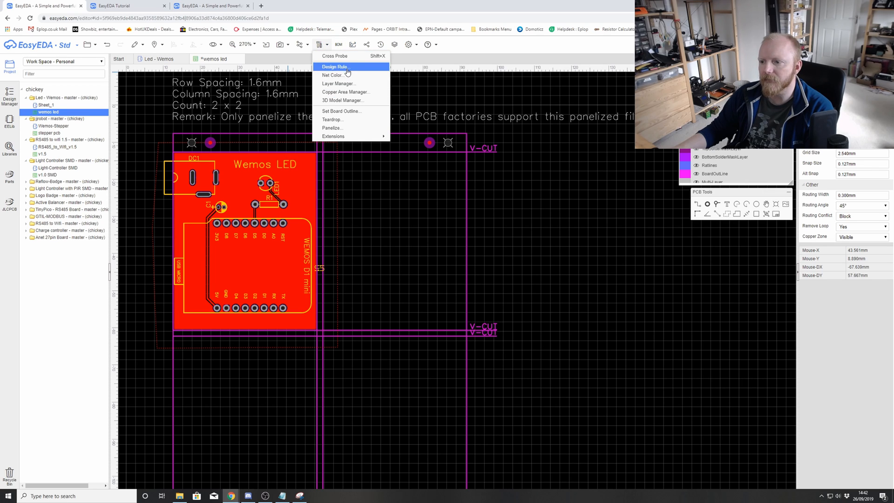
{"action": "left_click", "coordinate": [331, 128]}
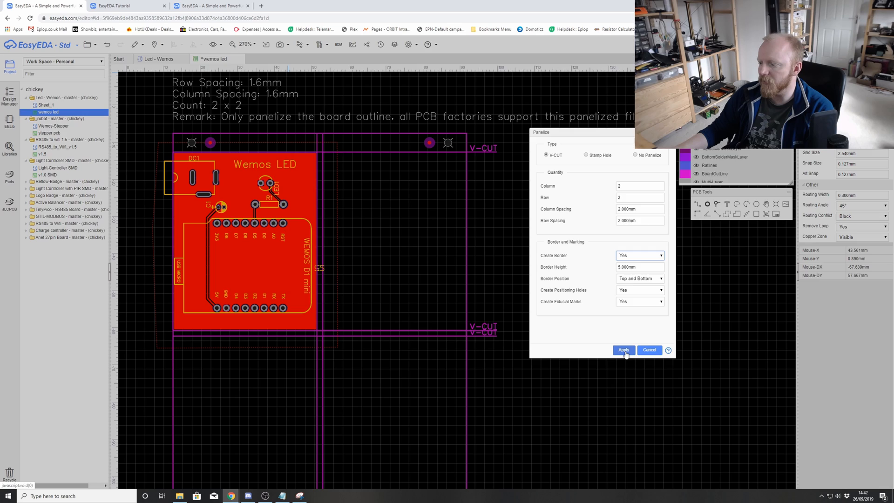
{"action": "left_click", "coordinate": [623, 349]}
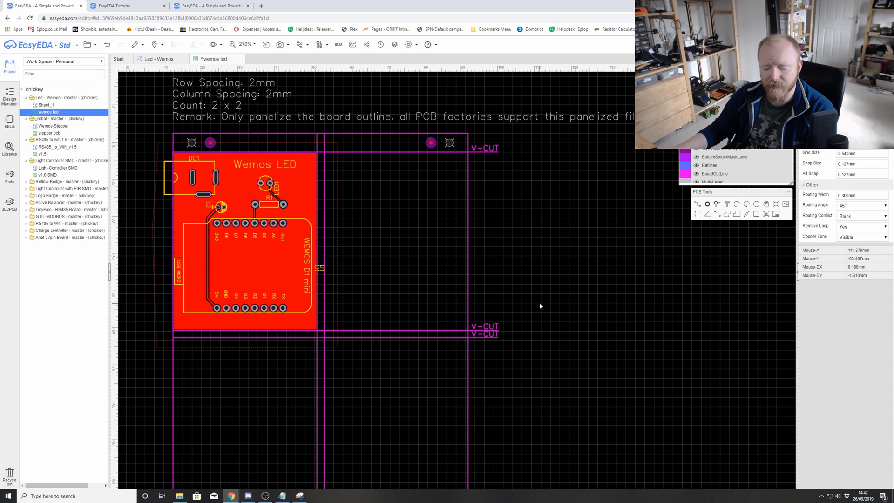
{"action": "mouse_move", "coordinate": [268, 172]}
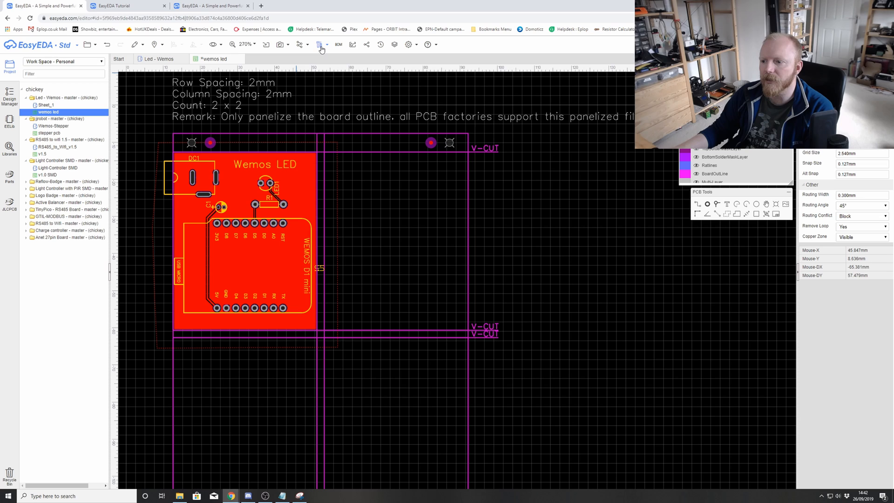
Switch the 2×2 panel to stamp-hole tabs with the default 1.6 mm spacing and apply it
{"action": "left_click", "coordinate": [321, 44]}
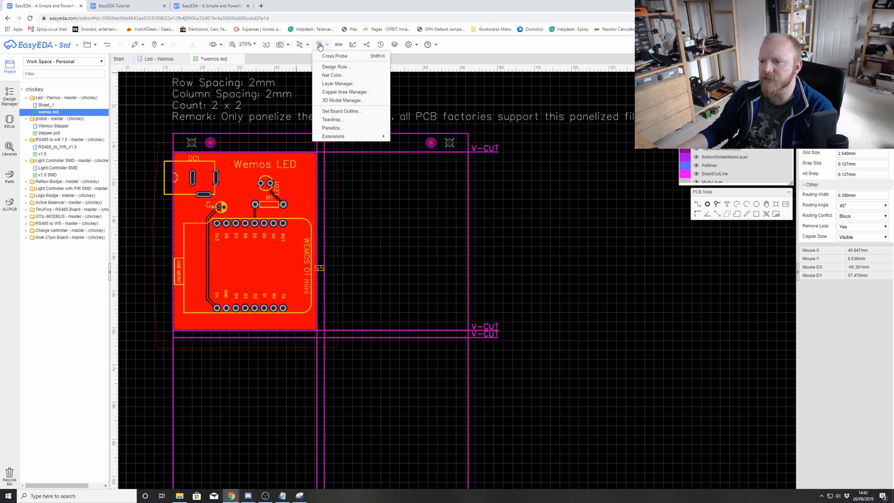
{"action": "left_click", "coordinate": [331, 127]}
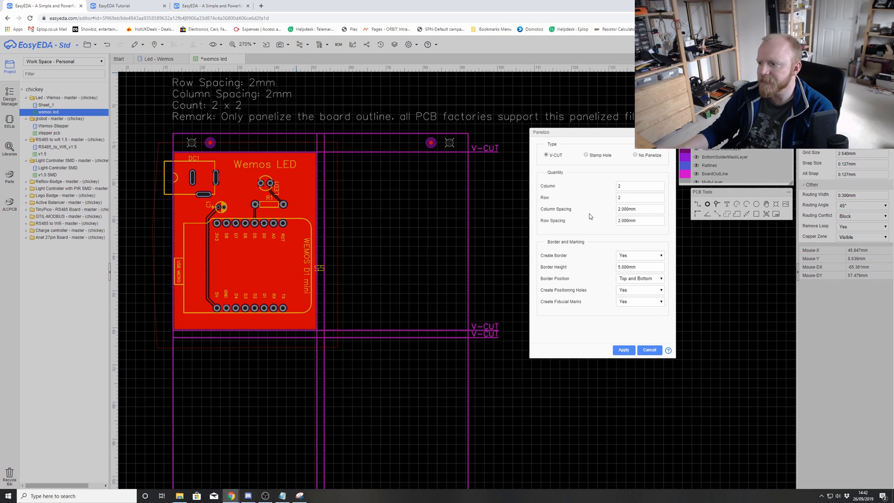
{"action": "left_click", "coordinate": [586, 154]}
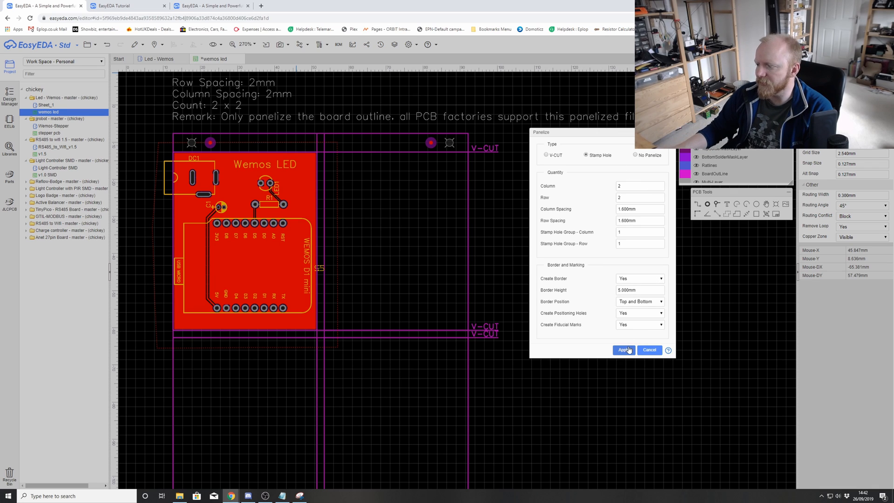
{"action": "left_click", "coordinate": [622, 349]}
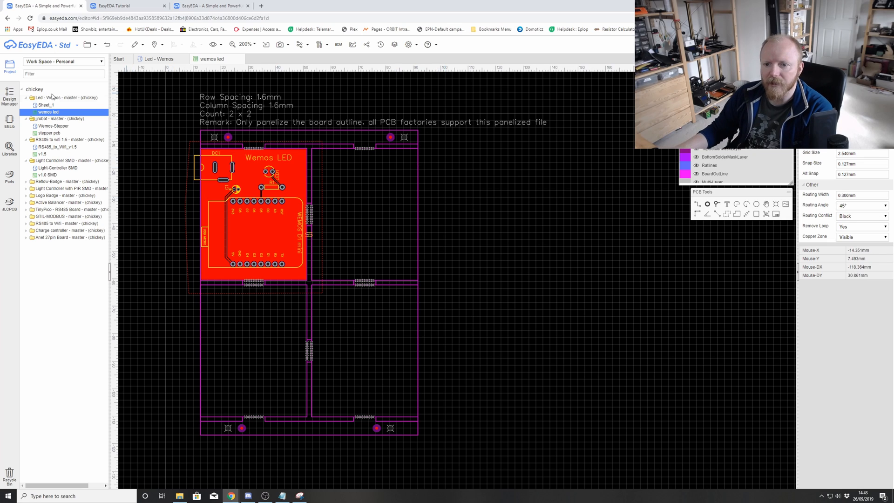
Show the design manager and refresh the nets check, listing four nets and zero DRC errors
{"action": "left_click", "coordinate": [10, 93]}
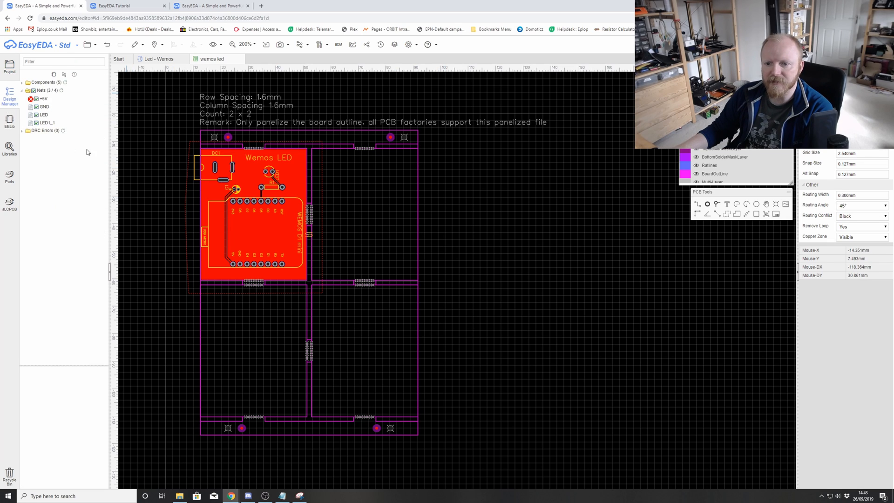
{"action": "left_click", "coordinate": [43, 91]}
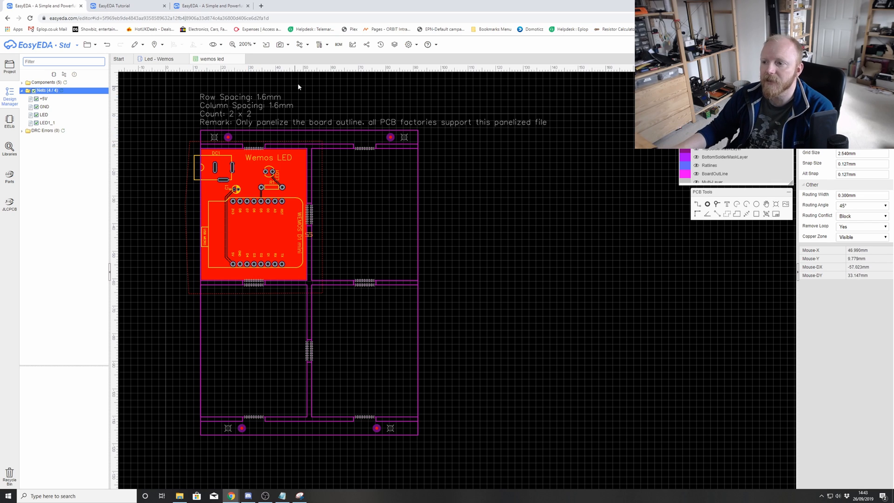
Bring up the Generate Fabrication File dialog quoting 10 green 2-layer boards at $4
{"action": "left_click", "coordinate": [352, 44]}
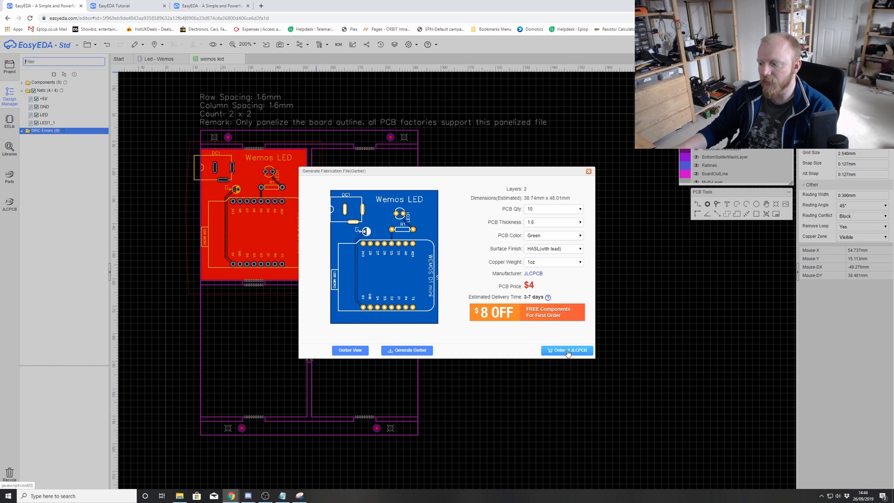
{"action": "mouse_move", "coordinate": [568, 203]}
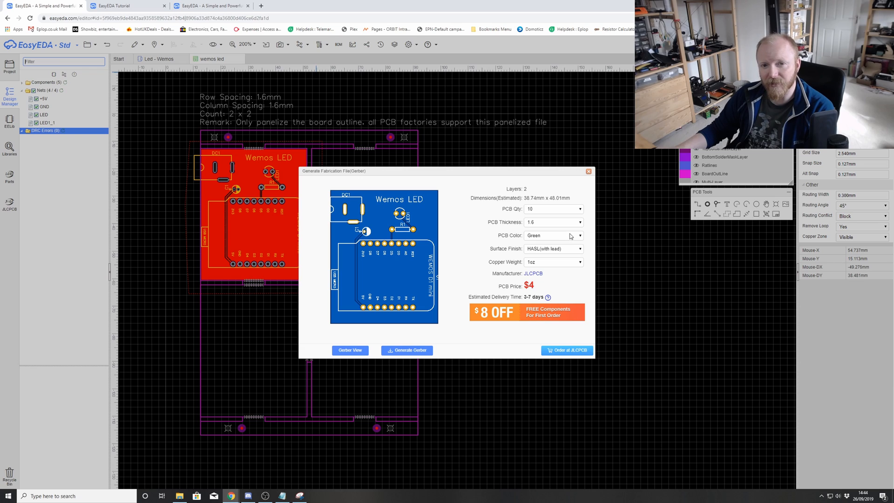
{"action": "mouse_move", "coordinate": [485, 349]}
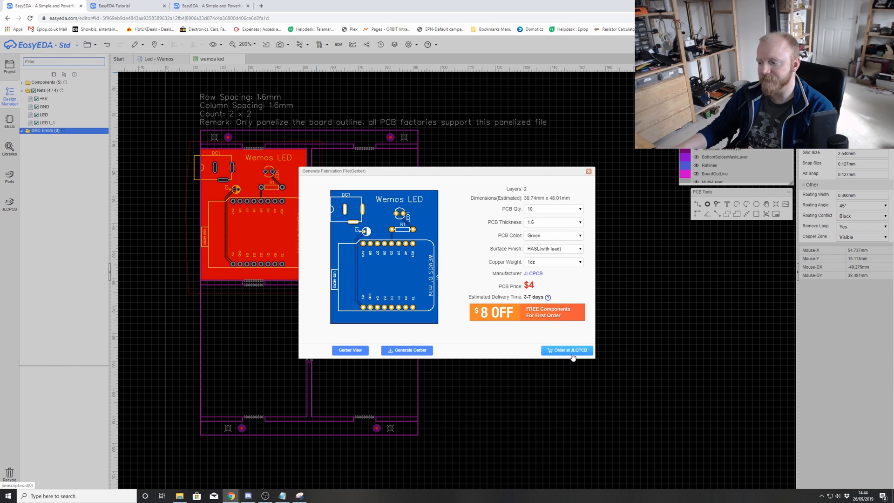
Send the panel to JLCPCB via Order at JLCPCB, loading the quote page in a new tab
{"action": "left_click", "coordinate": [566, 350]}
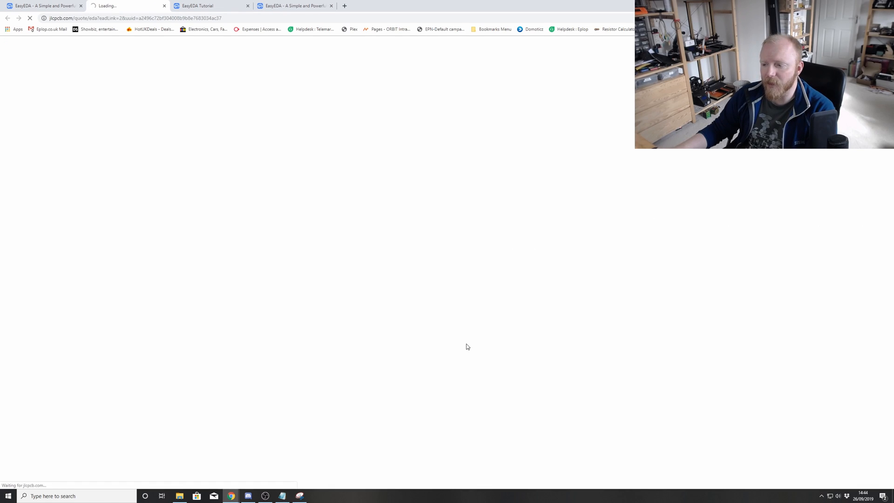
{"action": "mouse_move", "coordinate": [179, 292]}
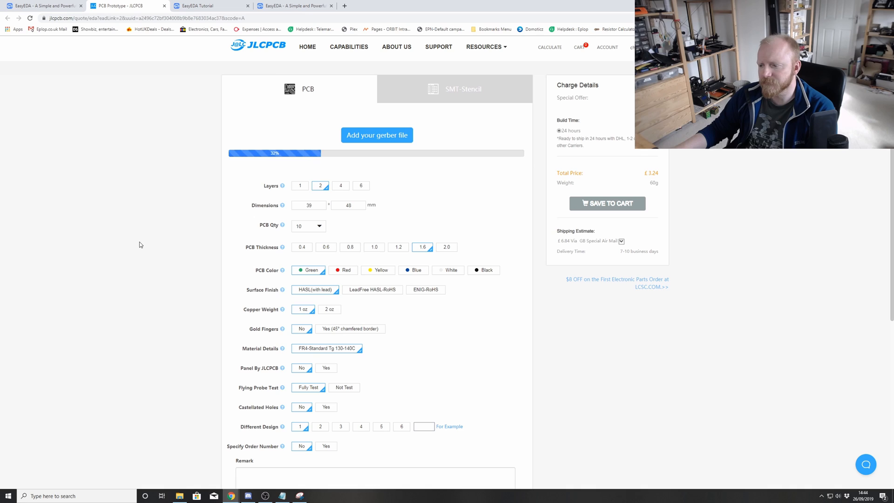
{"action": "left_click", "coordinate": [376, 135]}
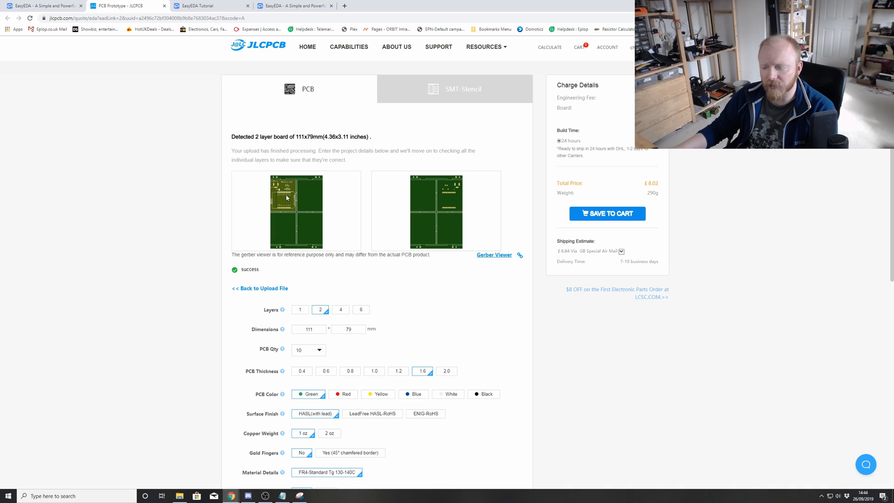
{"action": "scroll", "scroll_direction": "down", "scroll_amount": 3}
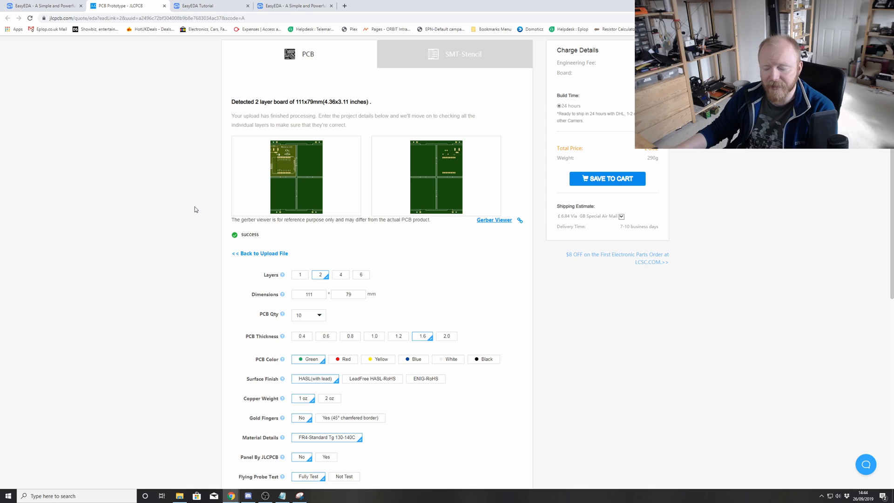
{"action": "mouse_move", "coordinate": [193, 246]}
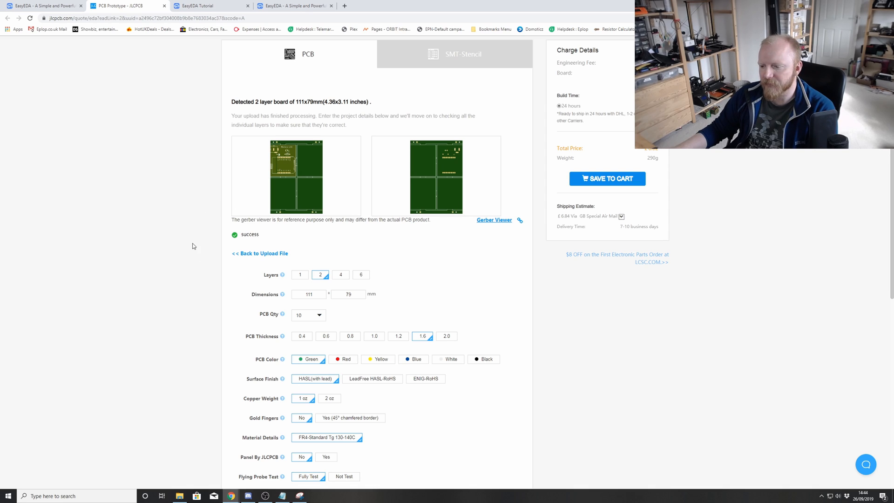
{"action": "scroll", "scroll_direction": "down", "scroll_amount": 3}
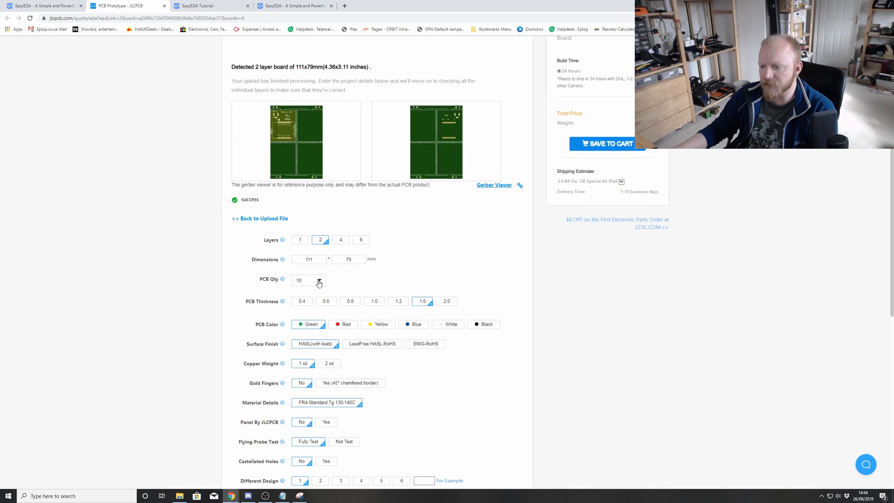
{"action": "left_click", "coordinate": [308, 279]}
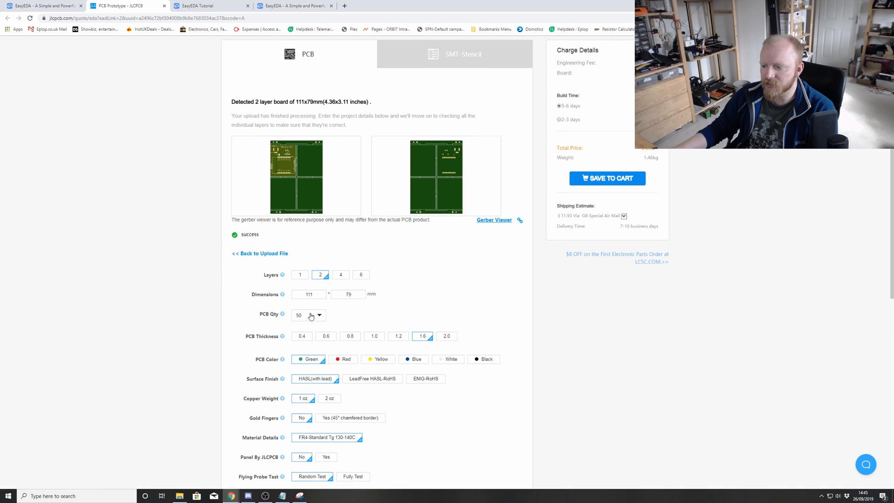
{"action": "left_click", "coordinate": [309, 315]}
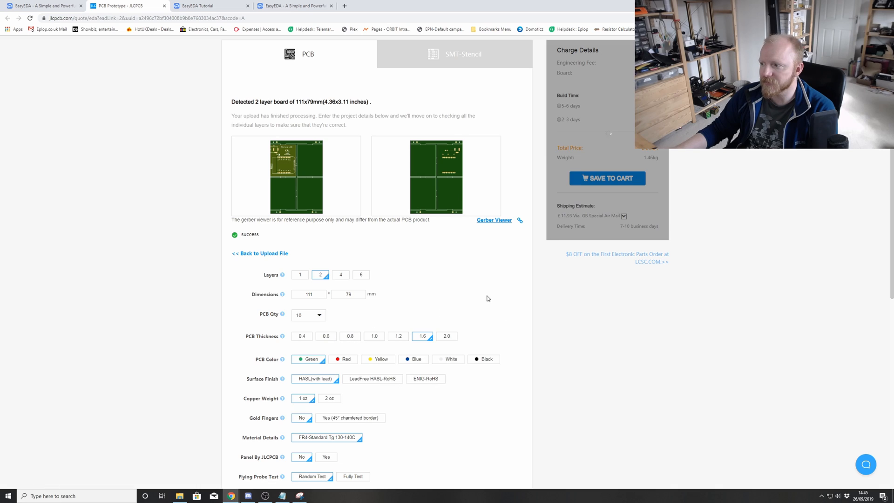
{"action": "left_click", "coordinate": [308, 475]}
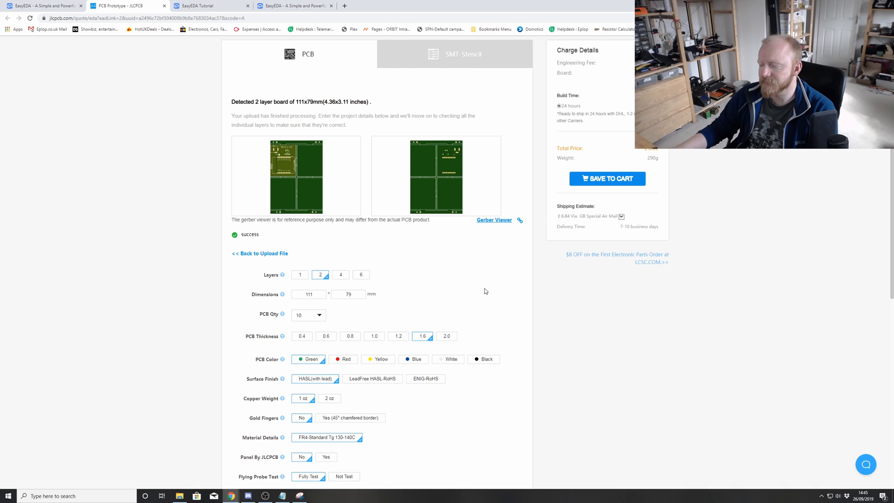
{"action": "mouse_move", "coordinate": [507, 301]}
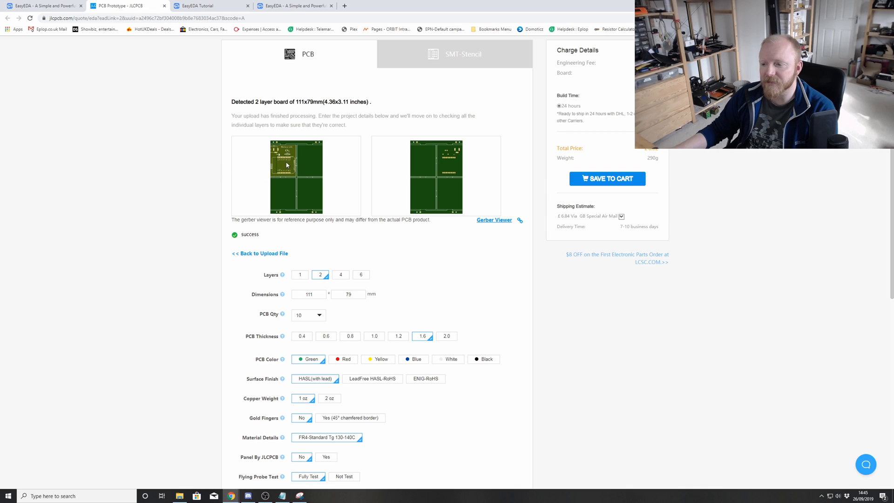
{"action": "mouse_move", "coordinate": [188, 240]}
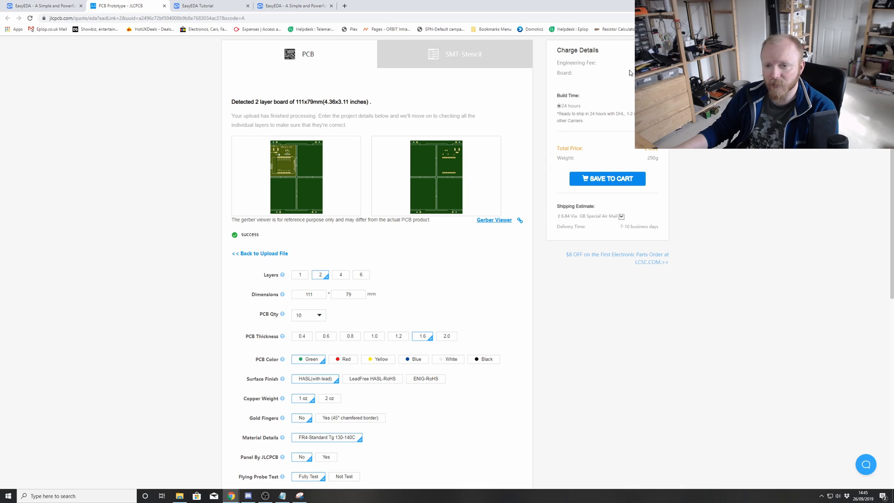
{"action": "mouse_move", "coordinate": [264, 133]}
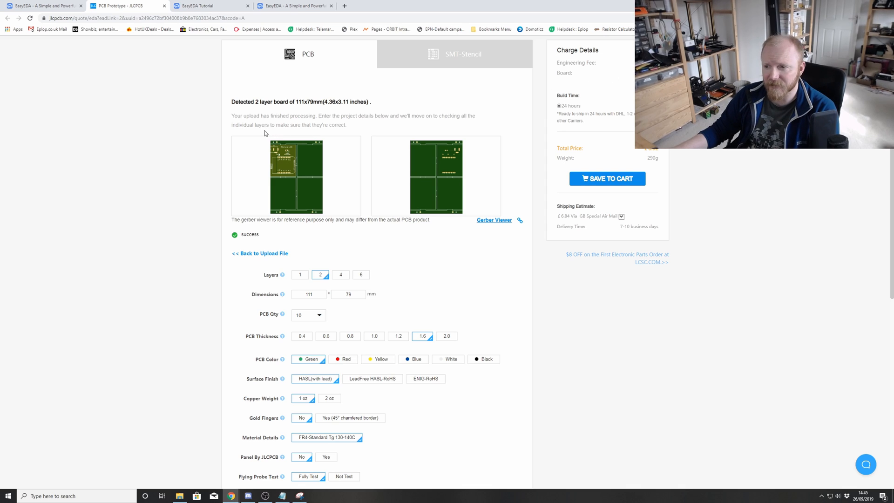
Choose Red as the PCB colour on the JLCPCB quote form
{"action": "scroll", "scroll_direction": "down", "scroll_amount": 3}
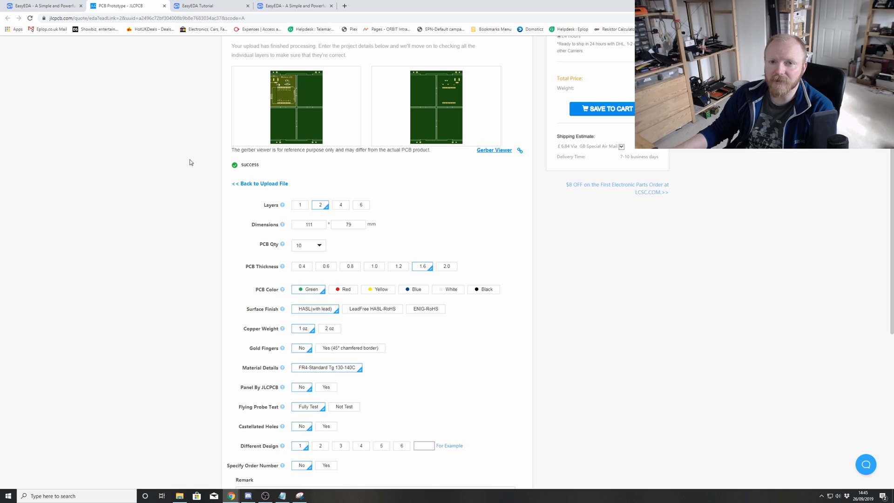
{"action": "scroll", "scroll_direction": "down", "scroll_amount": 3}
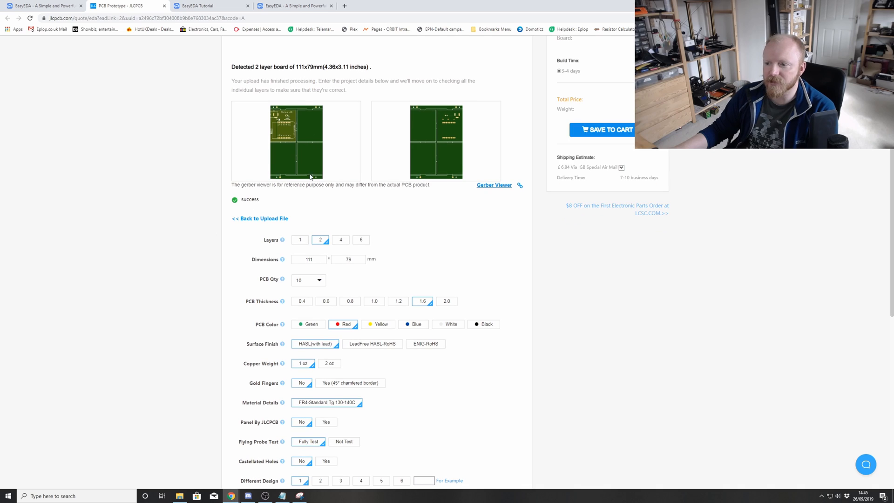
{"action": "mouse_move", "coordinate": [369, 326]}
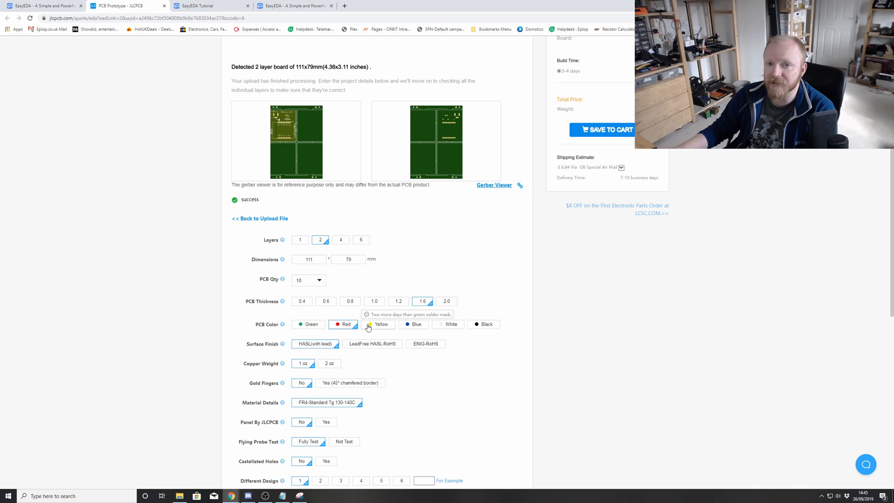
{"action": "left_click", "coordinate": [344, 324]}
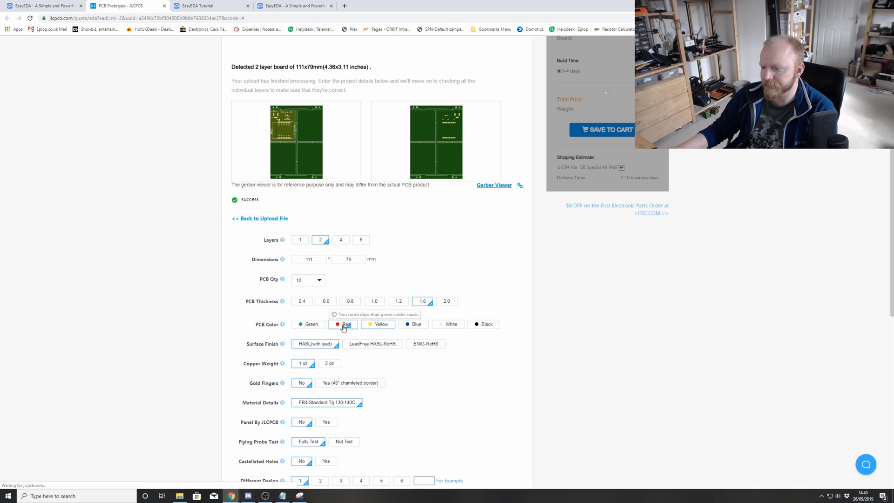
{"action": "left_click", "coordinate": [308, 324]}
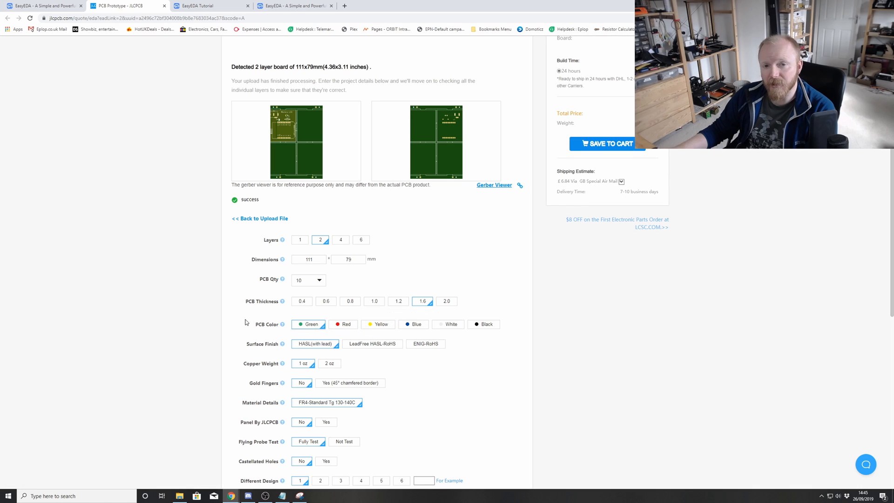
{"action": "left_click", "coordinate": [343, 324]}
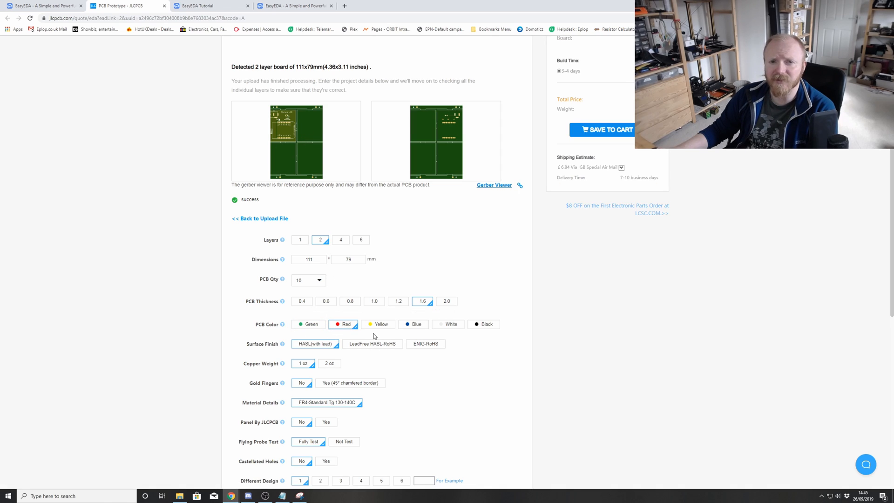
{"action": "mouse_move", "coordinate": [371, 334]}
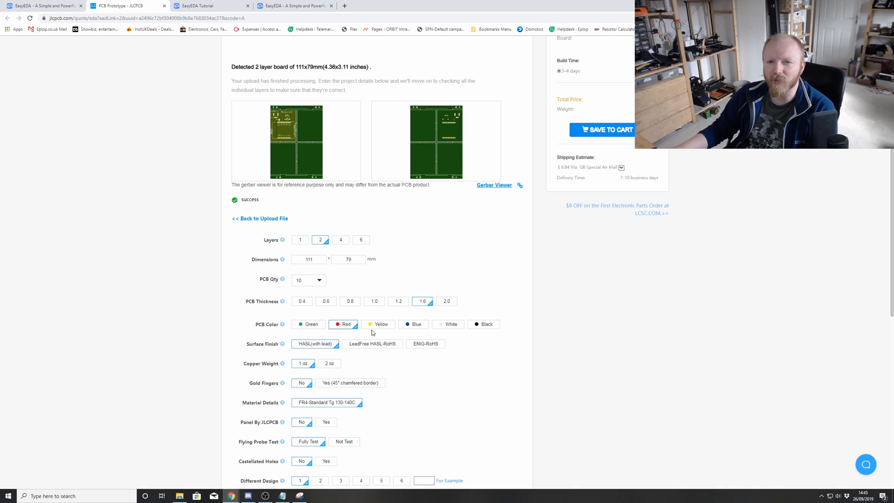
{"action": "scroll", "scroll_direction": "down", "scroll_amount": 3}
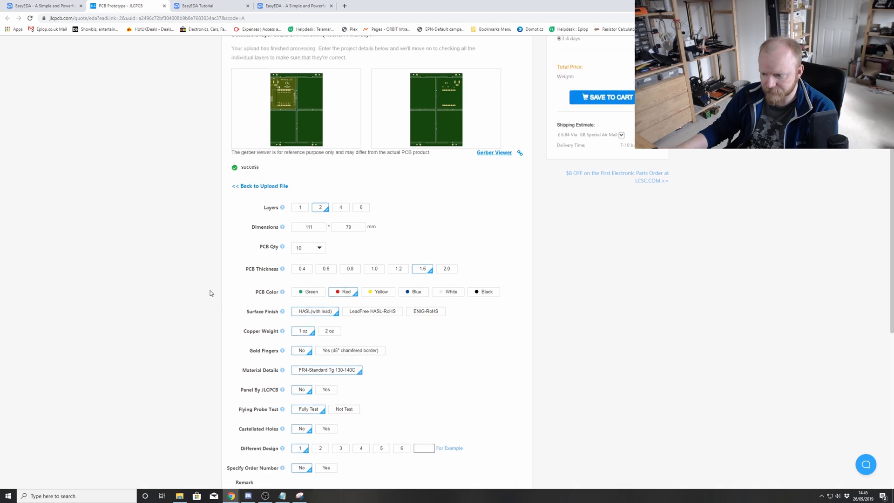
{"action": "scroll", "scroll_direction": "down", "scroll_amount": 3}
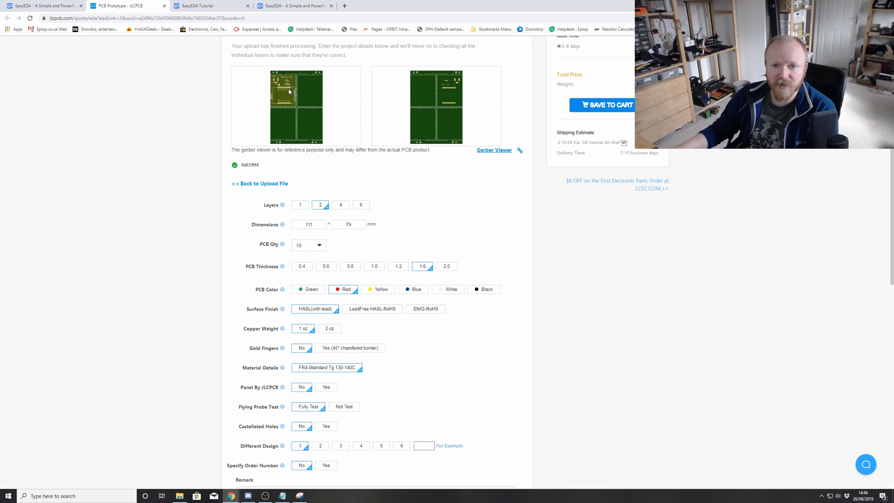
{"action": "scroll", "scroll_direction": "down", "scroll_amount": 3}
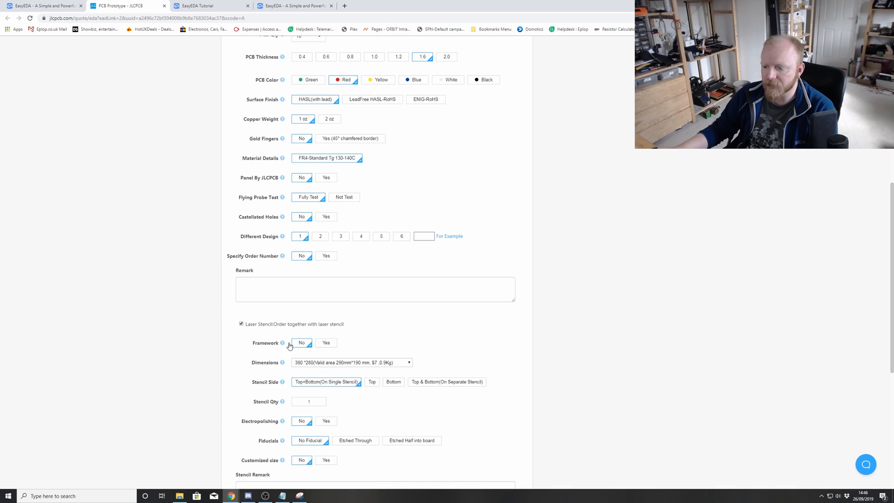
{"action": "scroll", "scroll_direction": "down", "scroll_amount": 3}
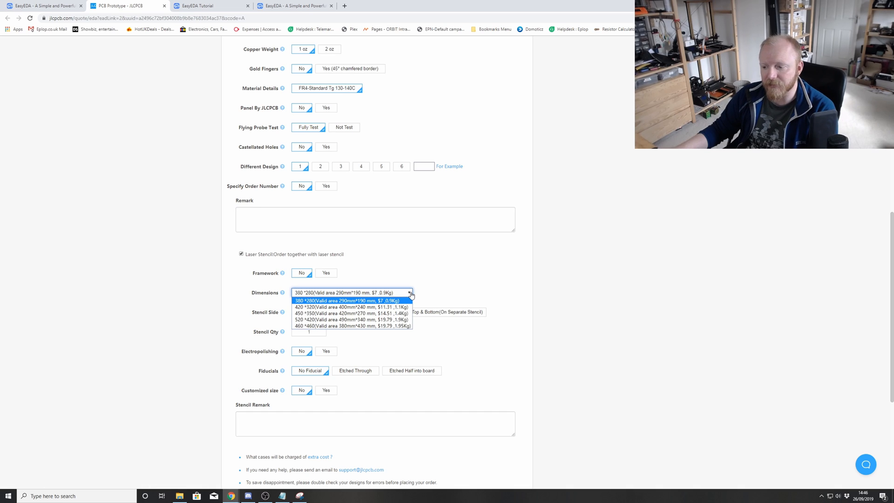
{"action": "mouse_move", "coordinate": [461, 288]}
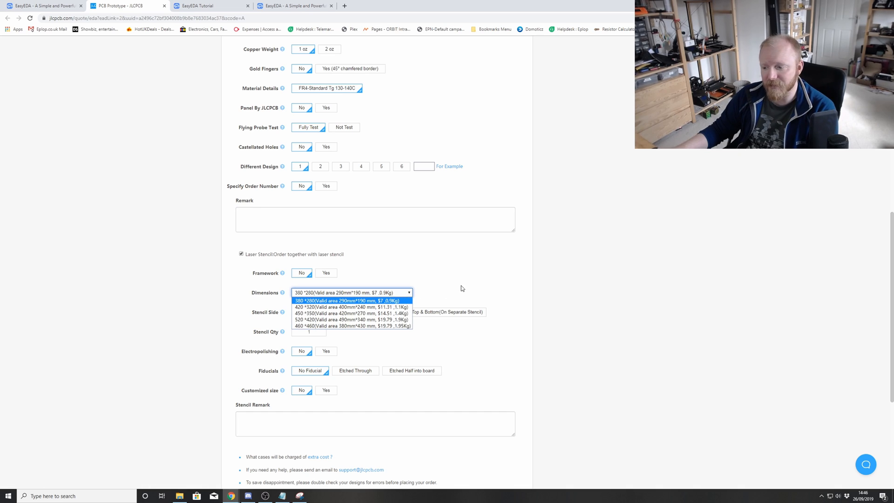
{"action": "left_click", "coordinate": [351, 301]}
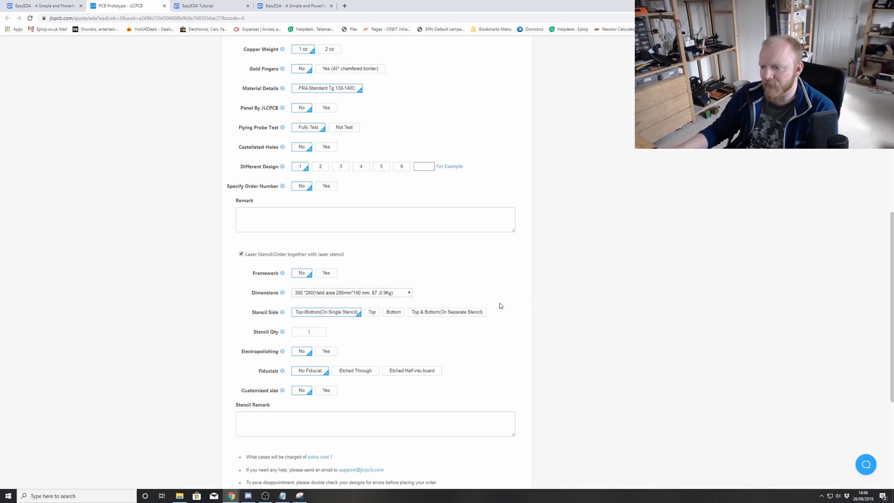
{"action": "scroll", "scroll_direction": "down", "scroll_amount": 3}
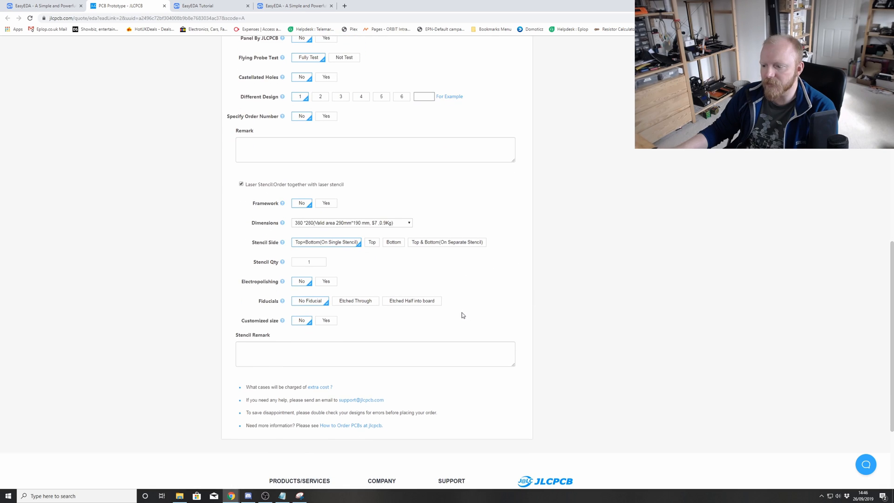
Enable a customised stencil size of 140 × 140 mm and confirm it, giving a £5.67 stencil
{"action": "left_click", "coordinate": [324, 320]}
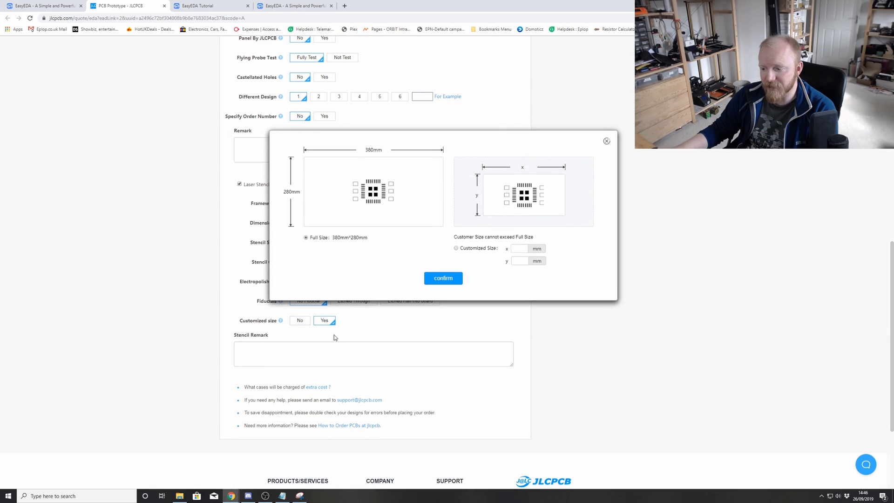
{"action": "left_click", "coordinate": [456, 247]}
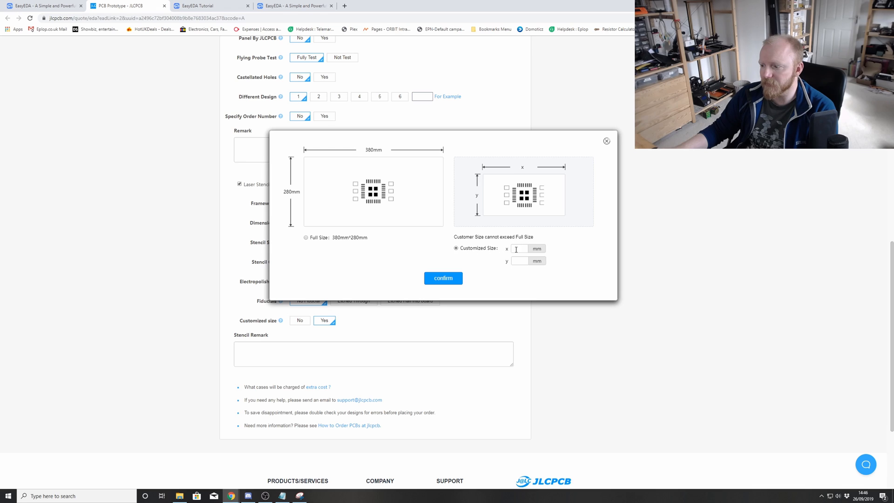
{"action": "type", "text": "140"}
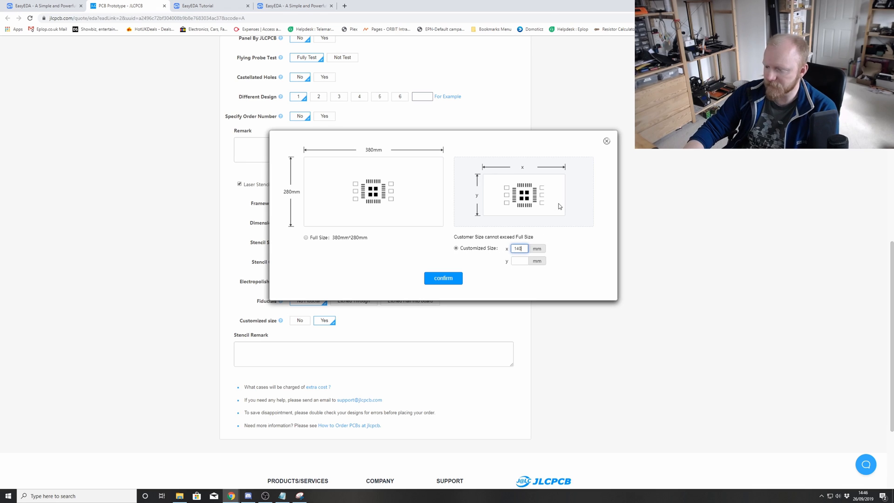
{"action": "type", "text": "140"}
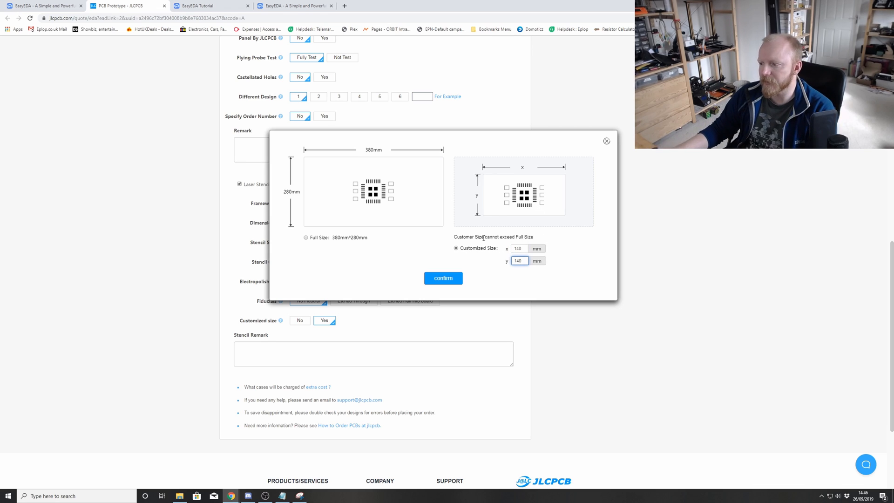
{"action": "left_click", "coordinate": [443, 277]}
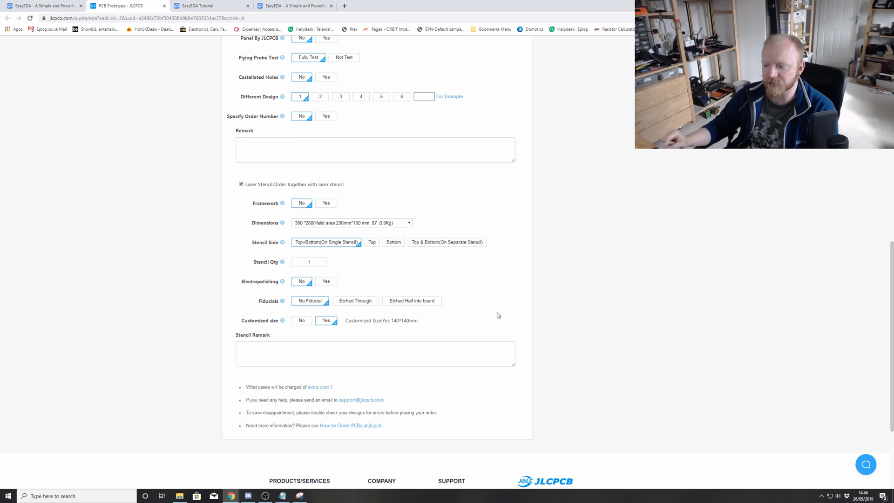
{"action": "left_click", "coordinate": [298, 124]}
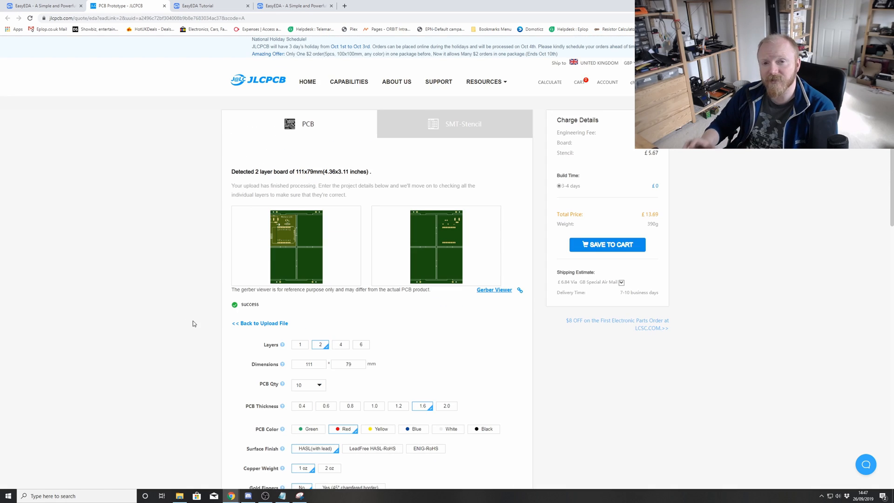